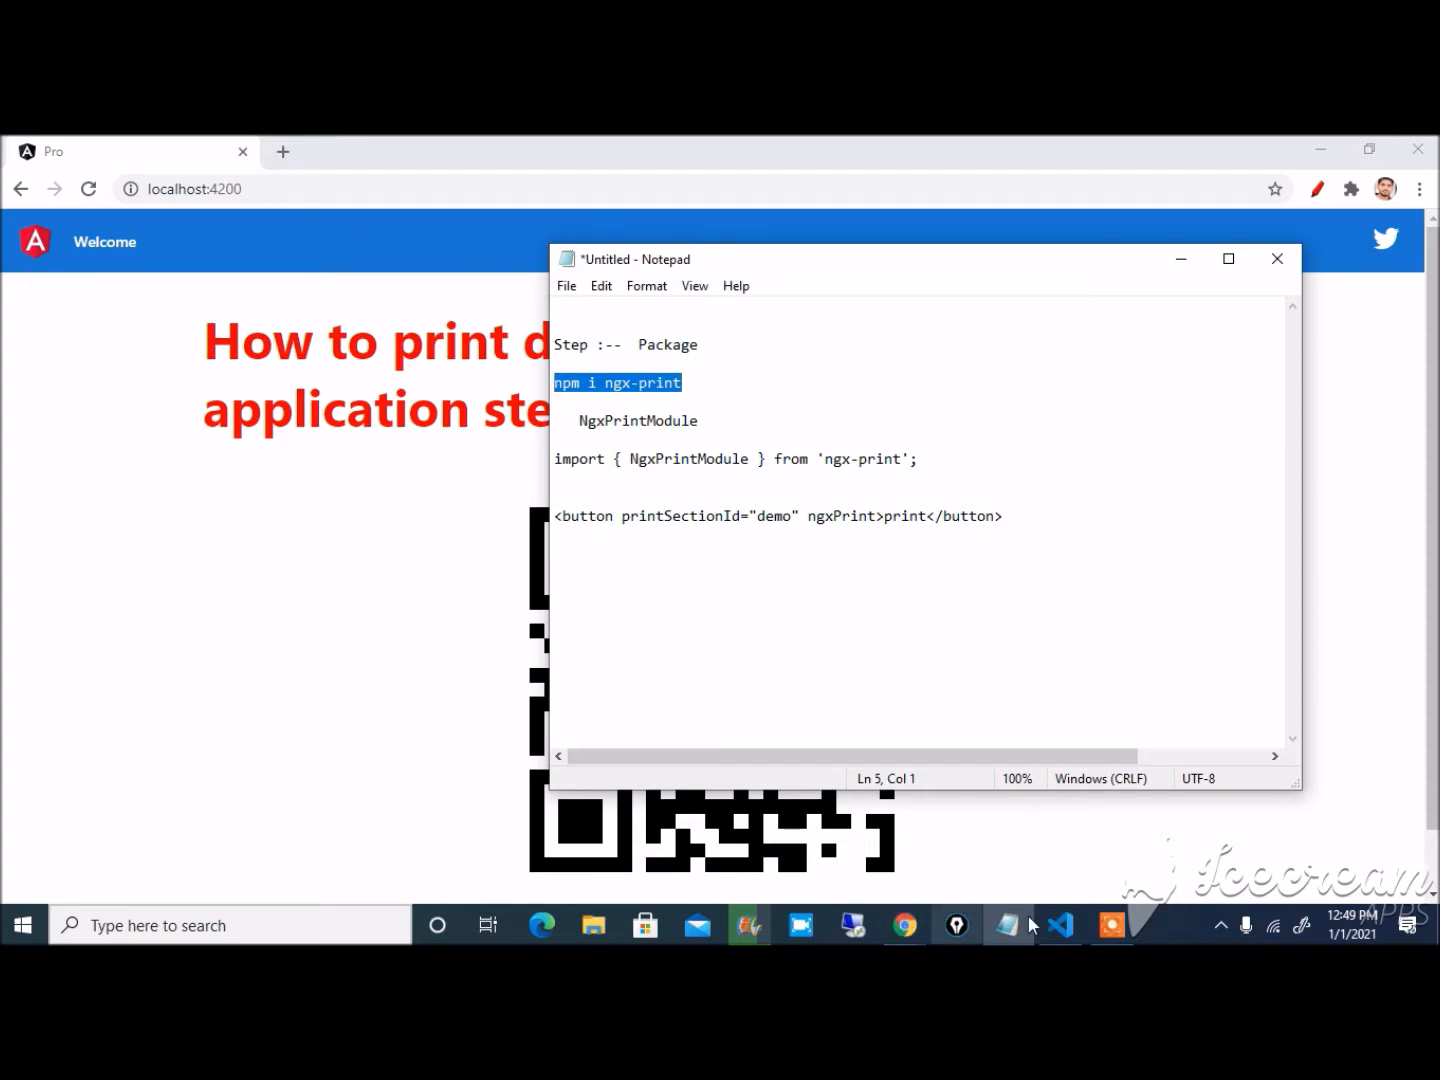
- Run 'npm i ngx-print' in the VS Code terminal
{"action": "left_click", "coordinate": [1058, 924]}
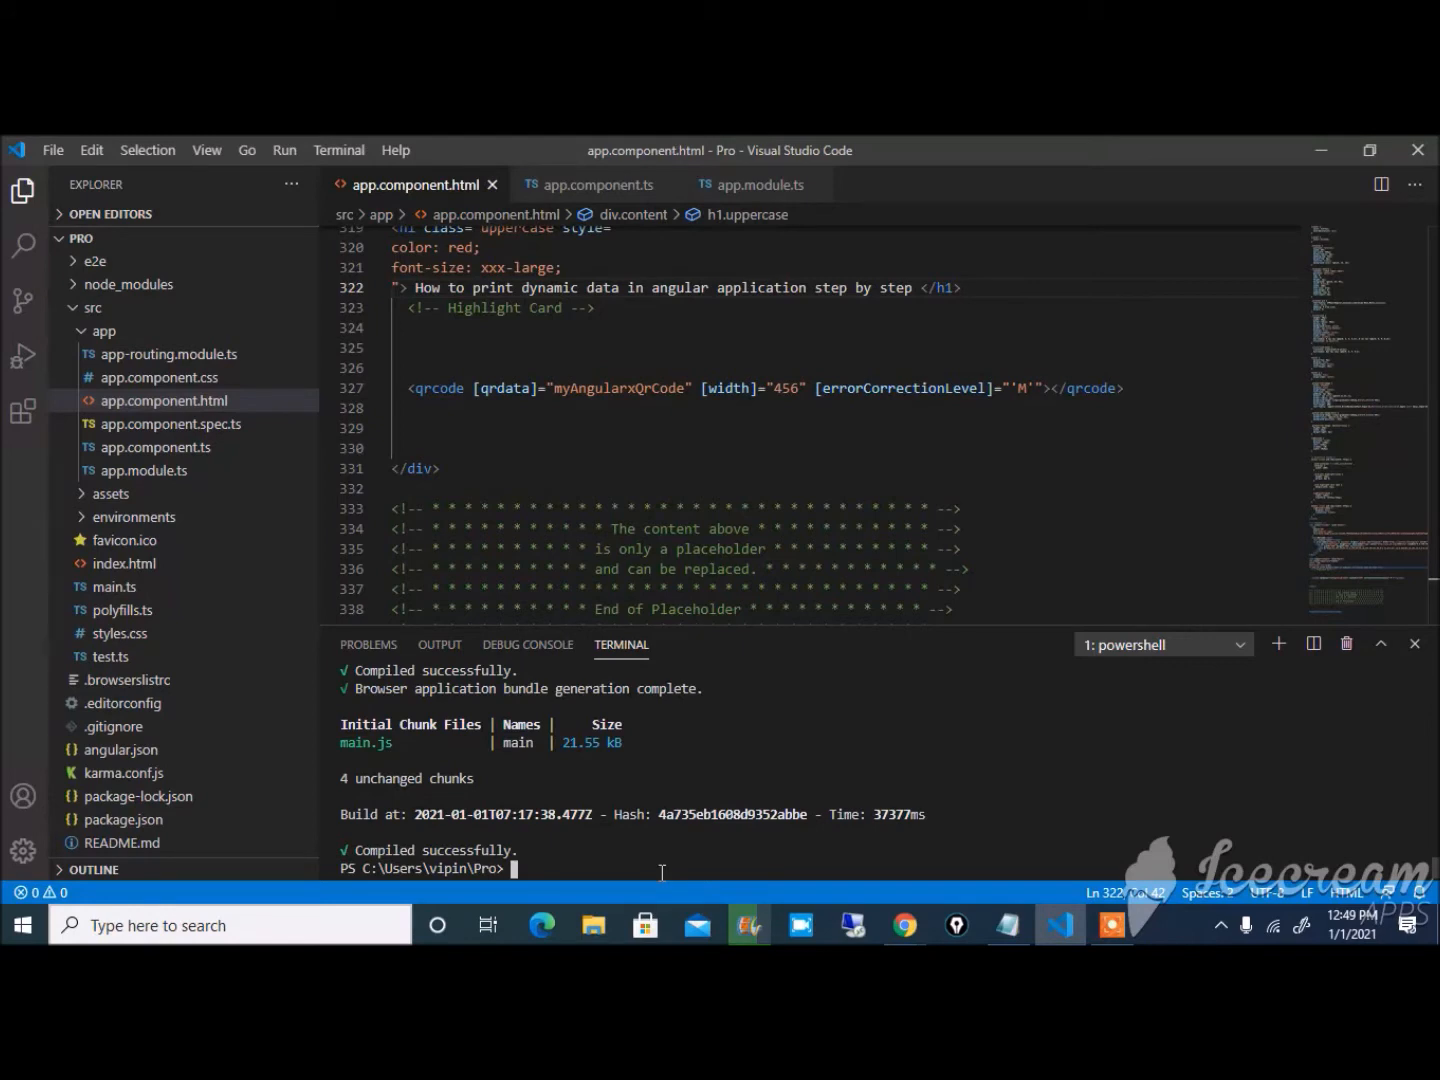
{"action": "type", "text": "npm i ngx-print"}
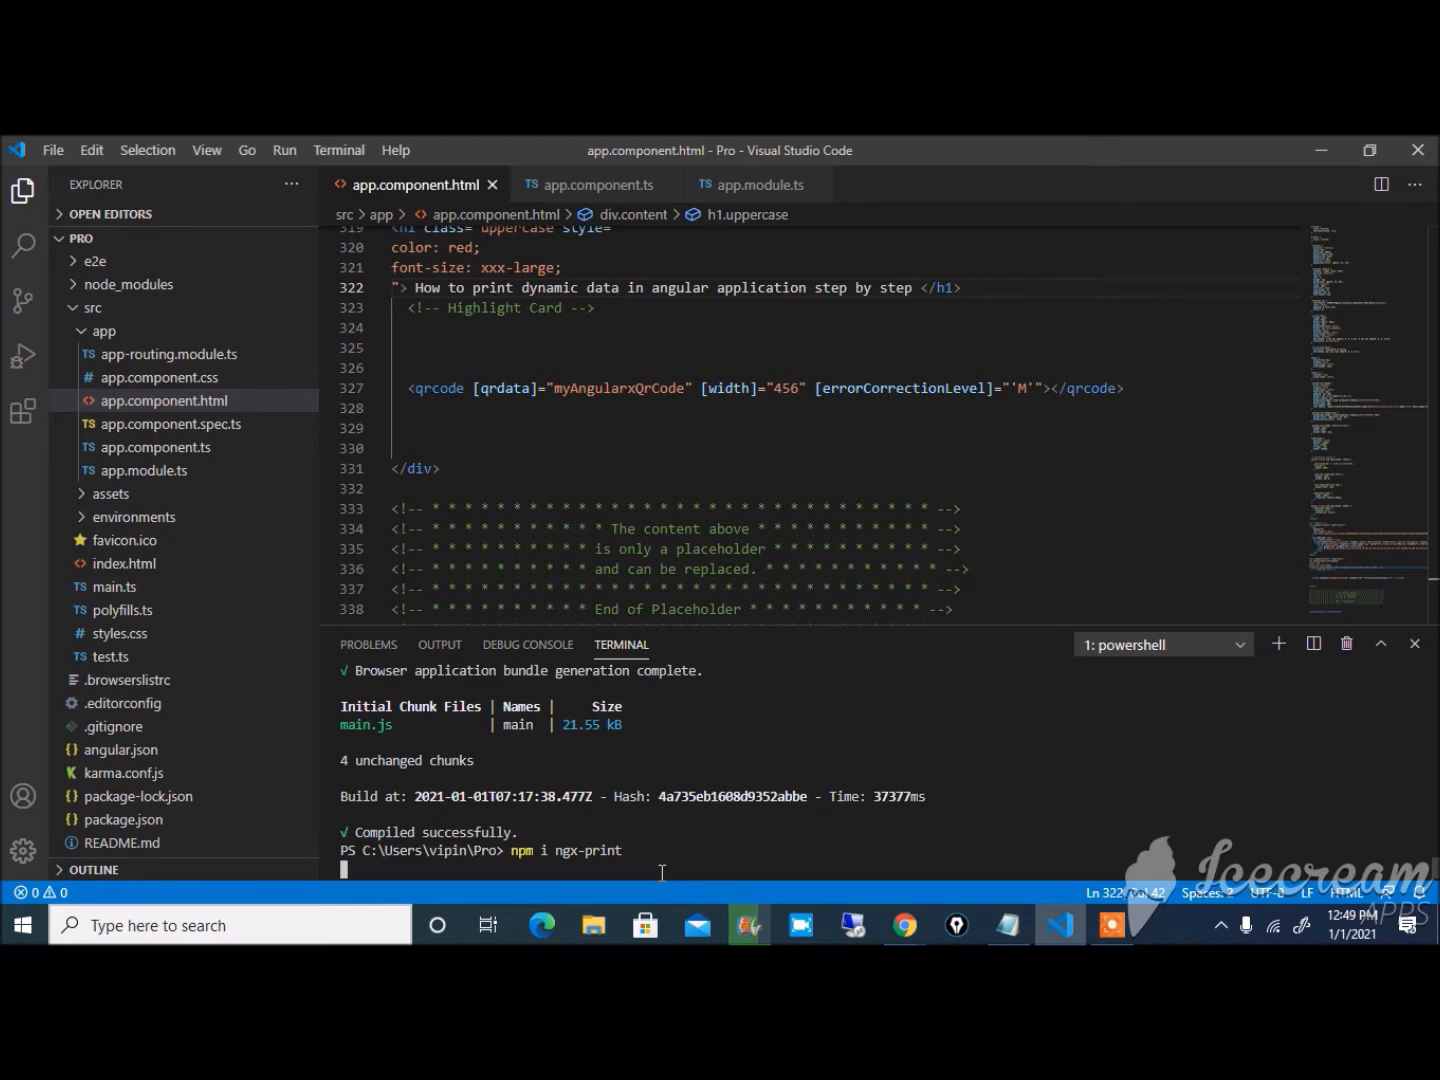
{"action": "mouse_move", "coordinate": [1044, 925]}
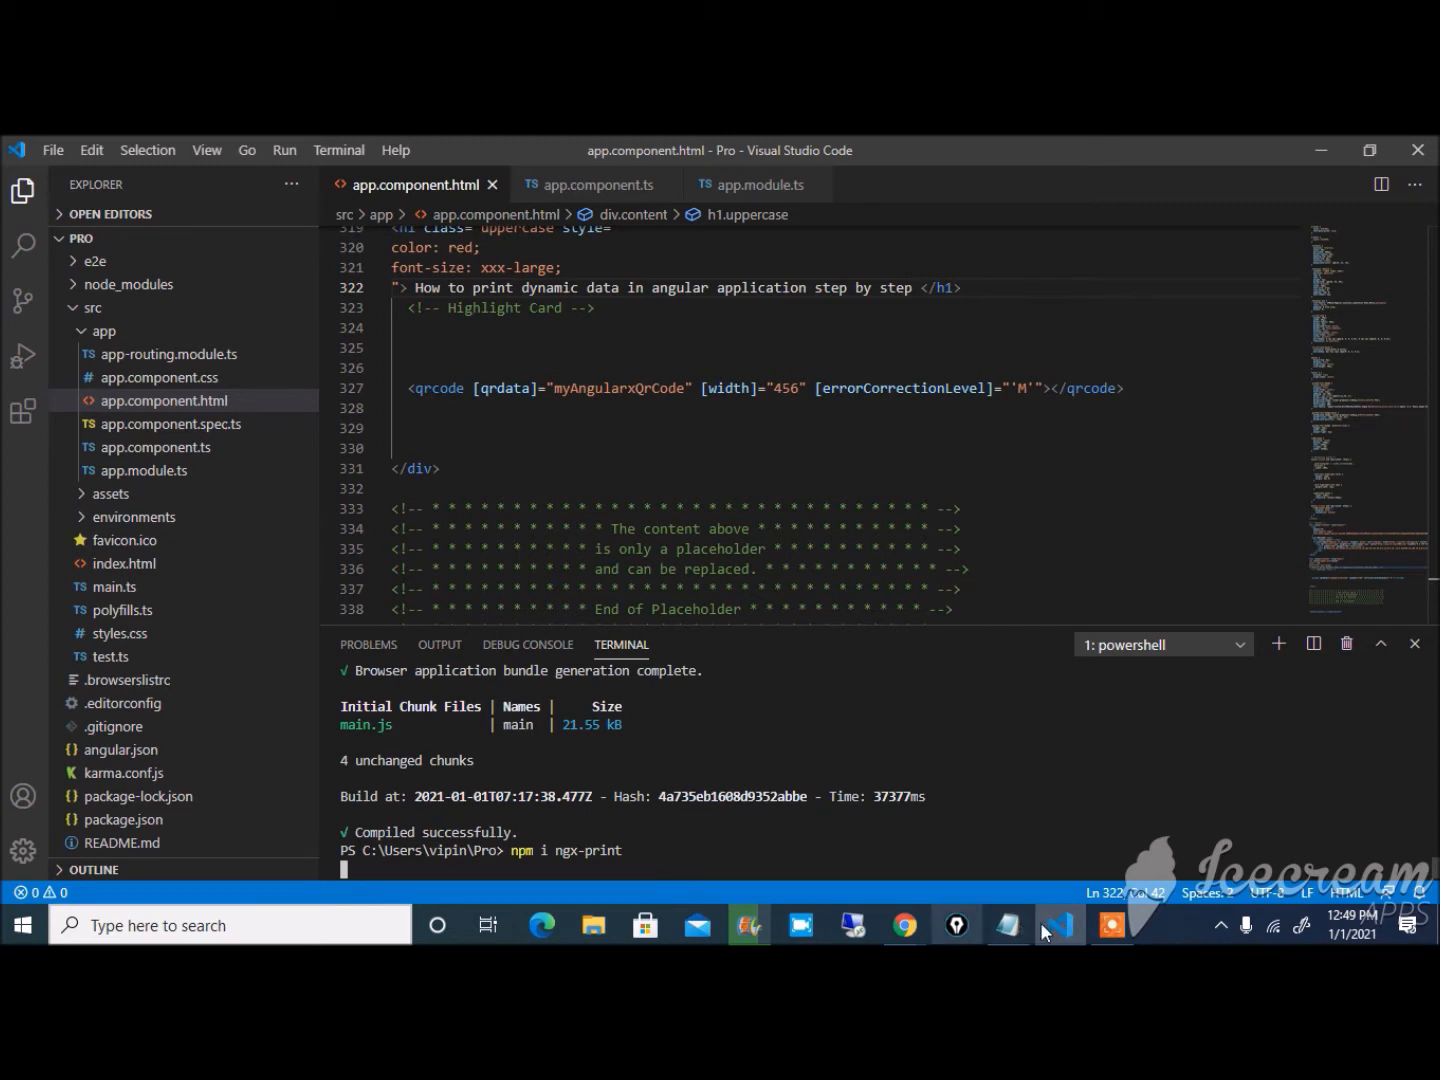
{"action": "left_click", "coordinate": [1004, 924]}
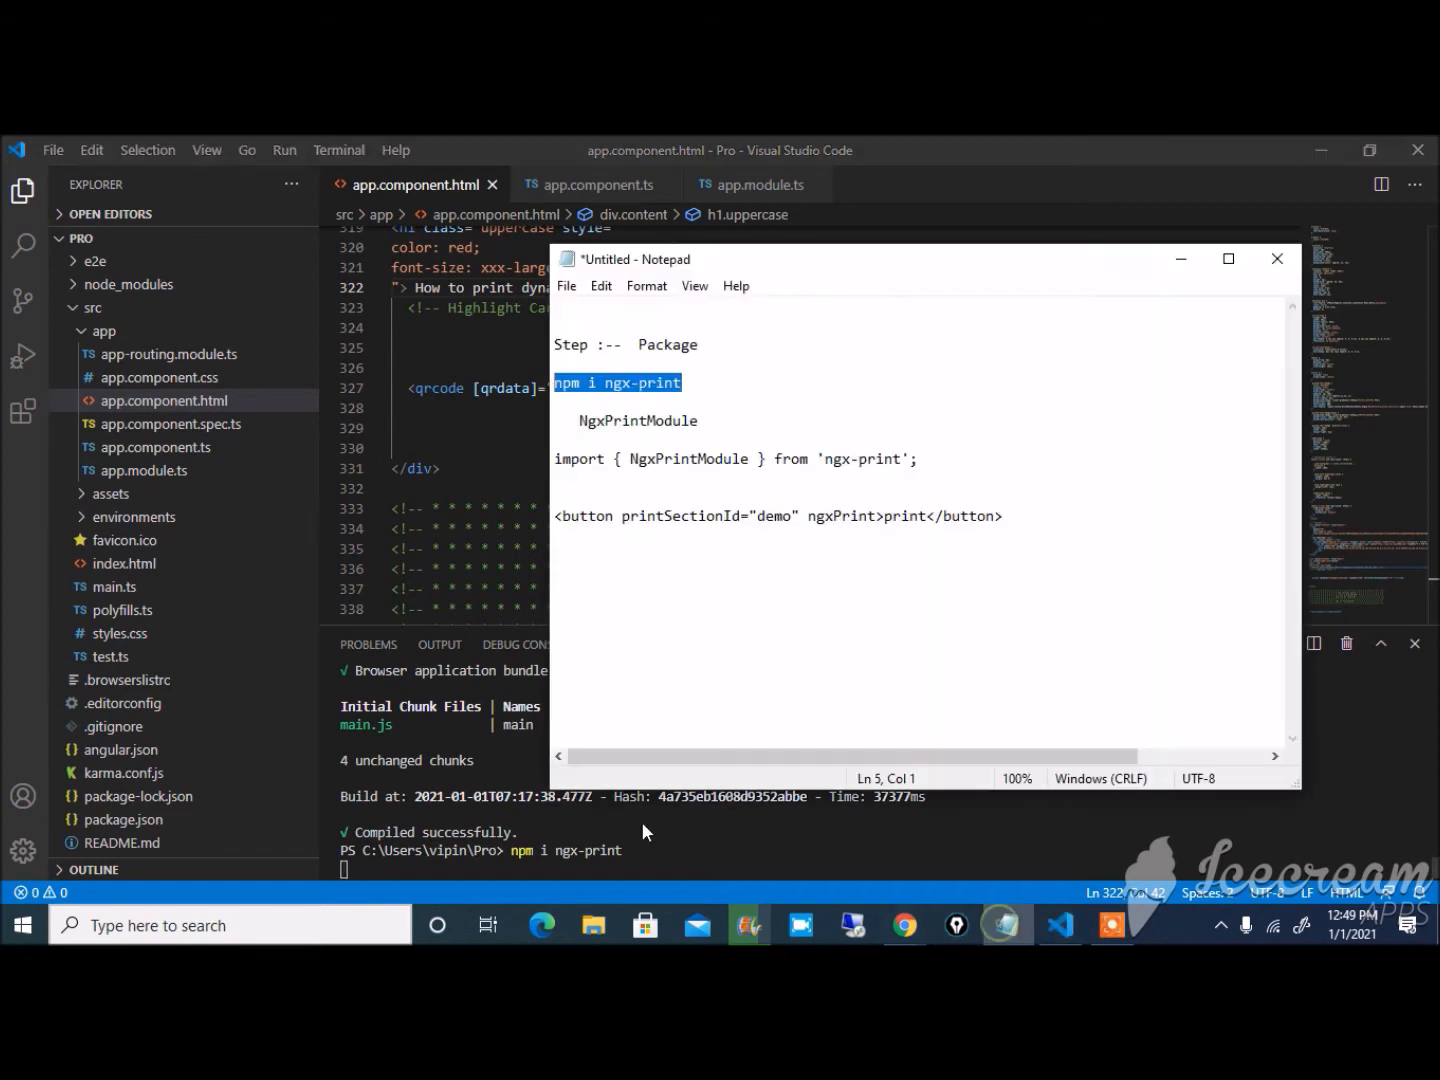
{"action": "mouse_move", "coordinate": [670, 426]}
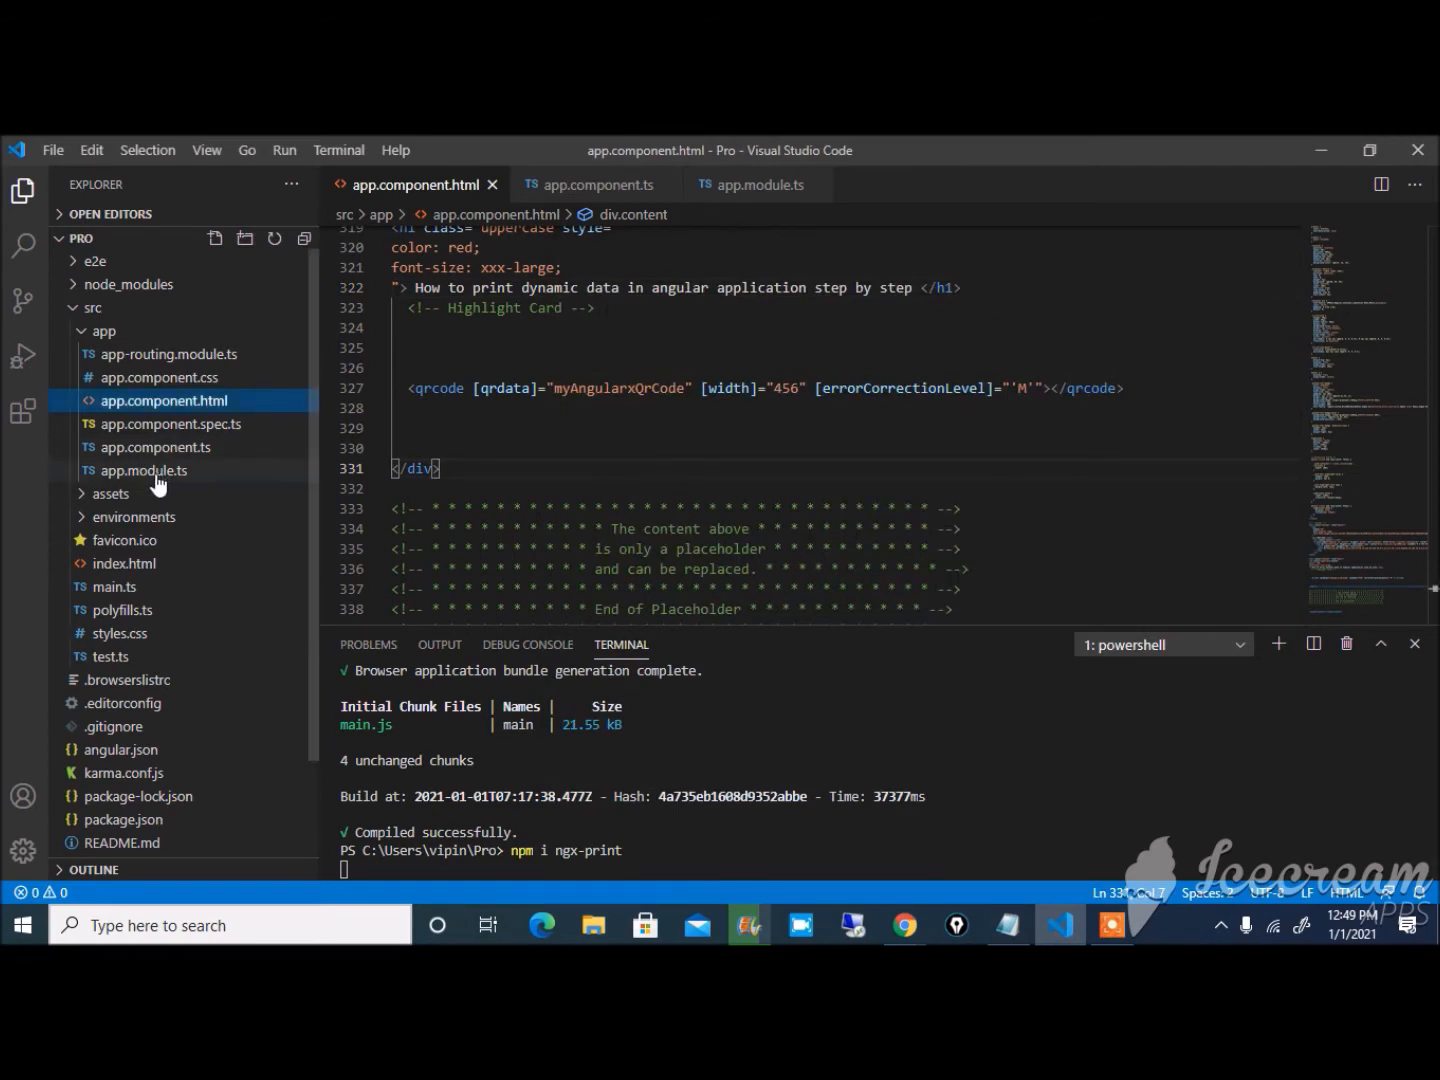
- Add NgxPrintModule to app.module.ts imports with import { NgxPrintModule } from 'ngx-print'
{"action": "left_click", "coordinate": [144, 470]}
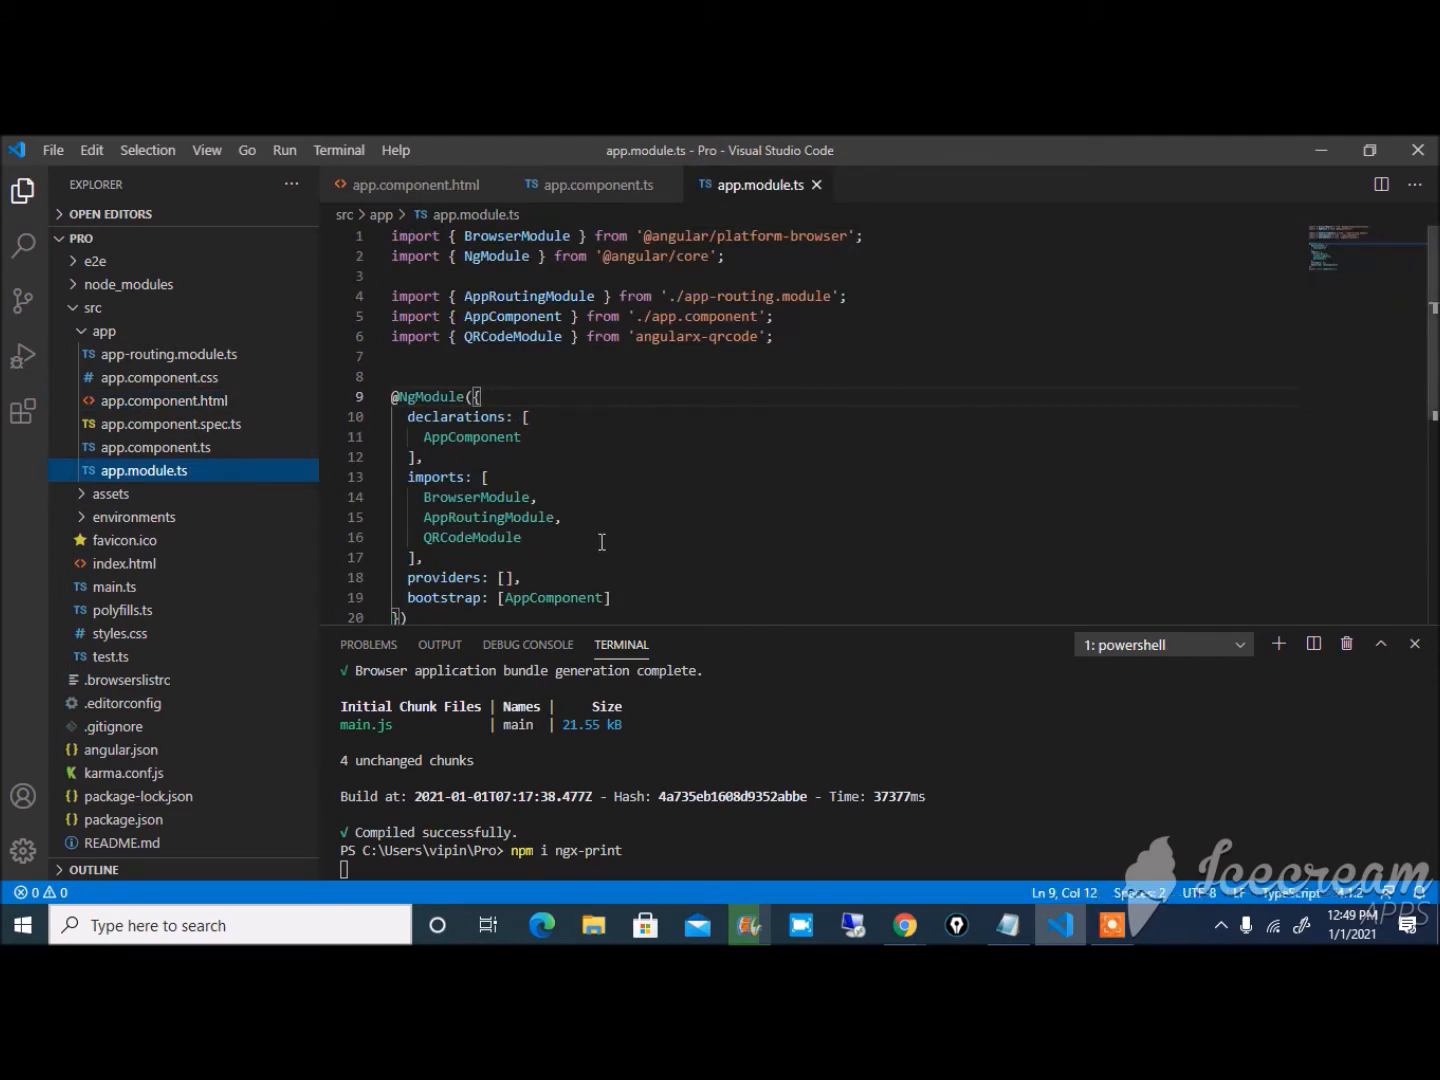
{"action": "type", "text": ","}
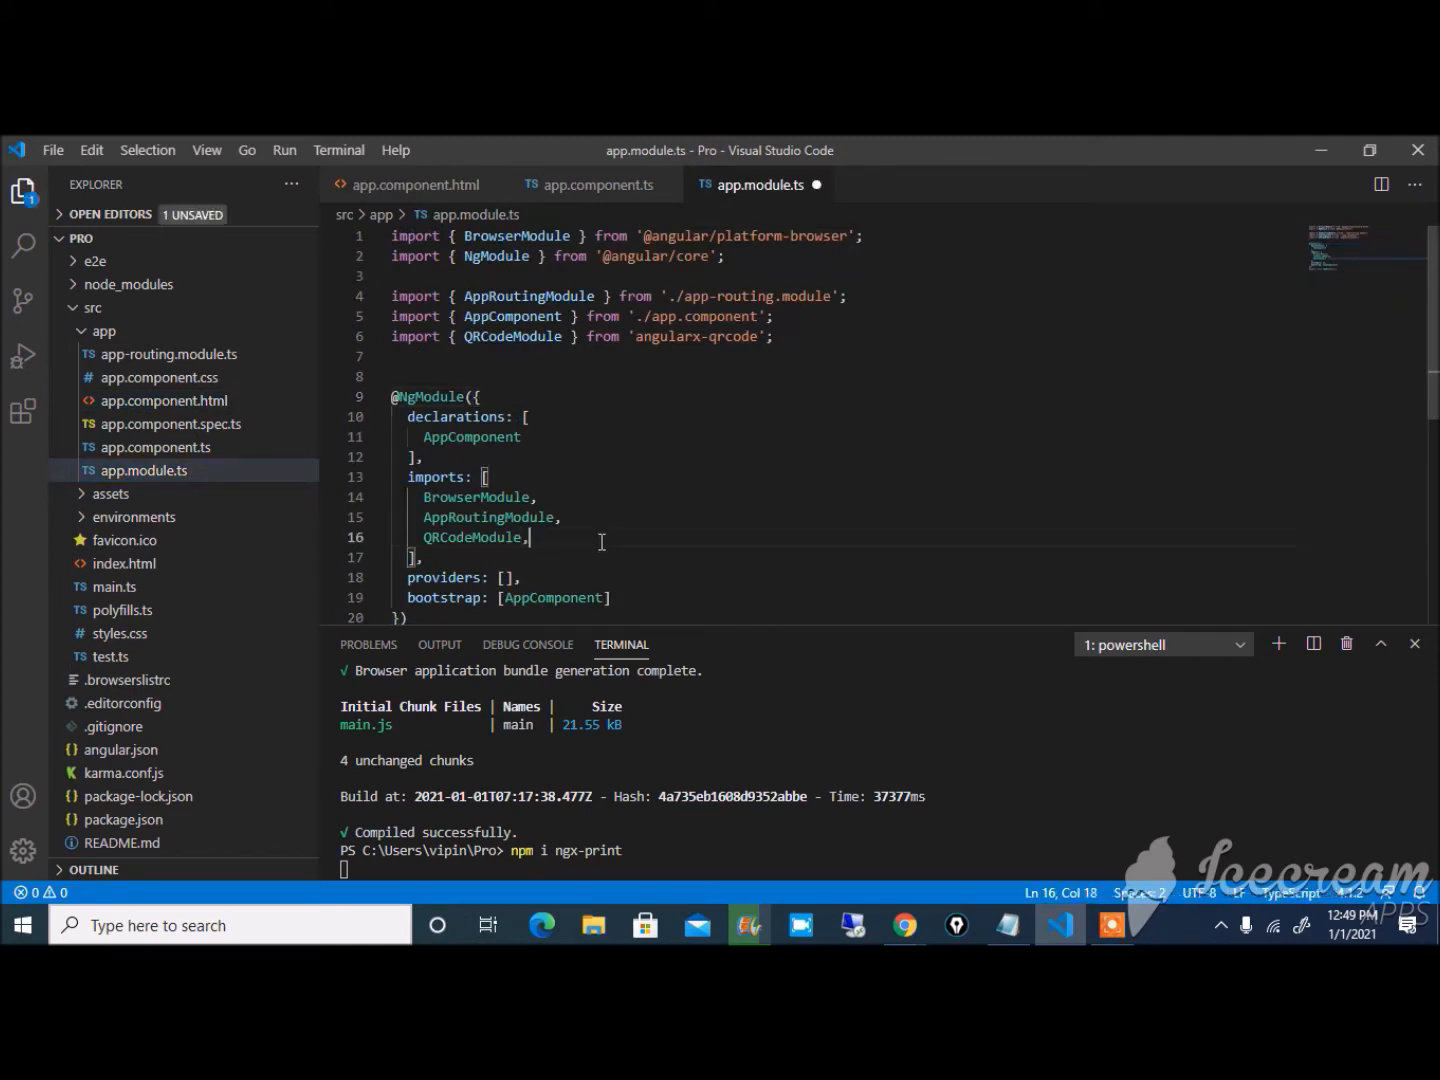
{"action": "type", "text": "NgxPrintModule"}
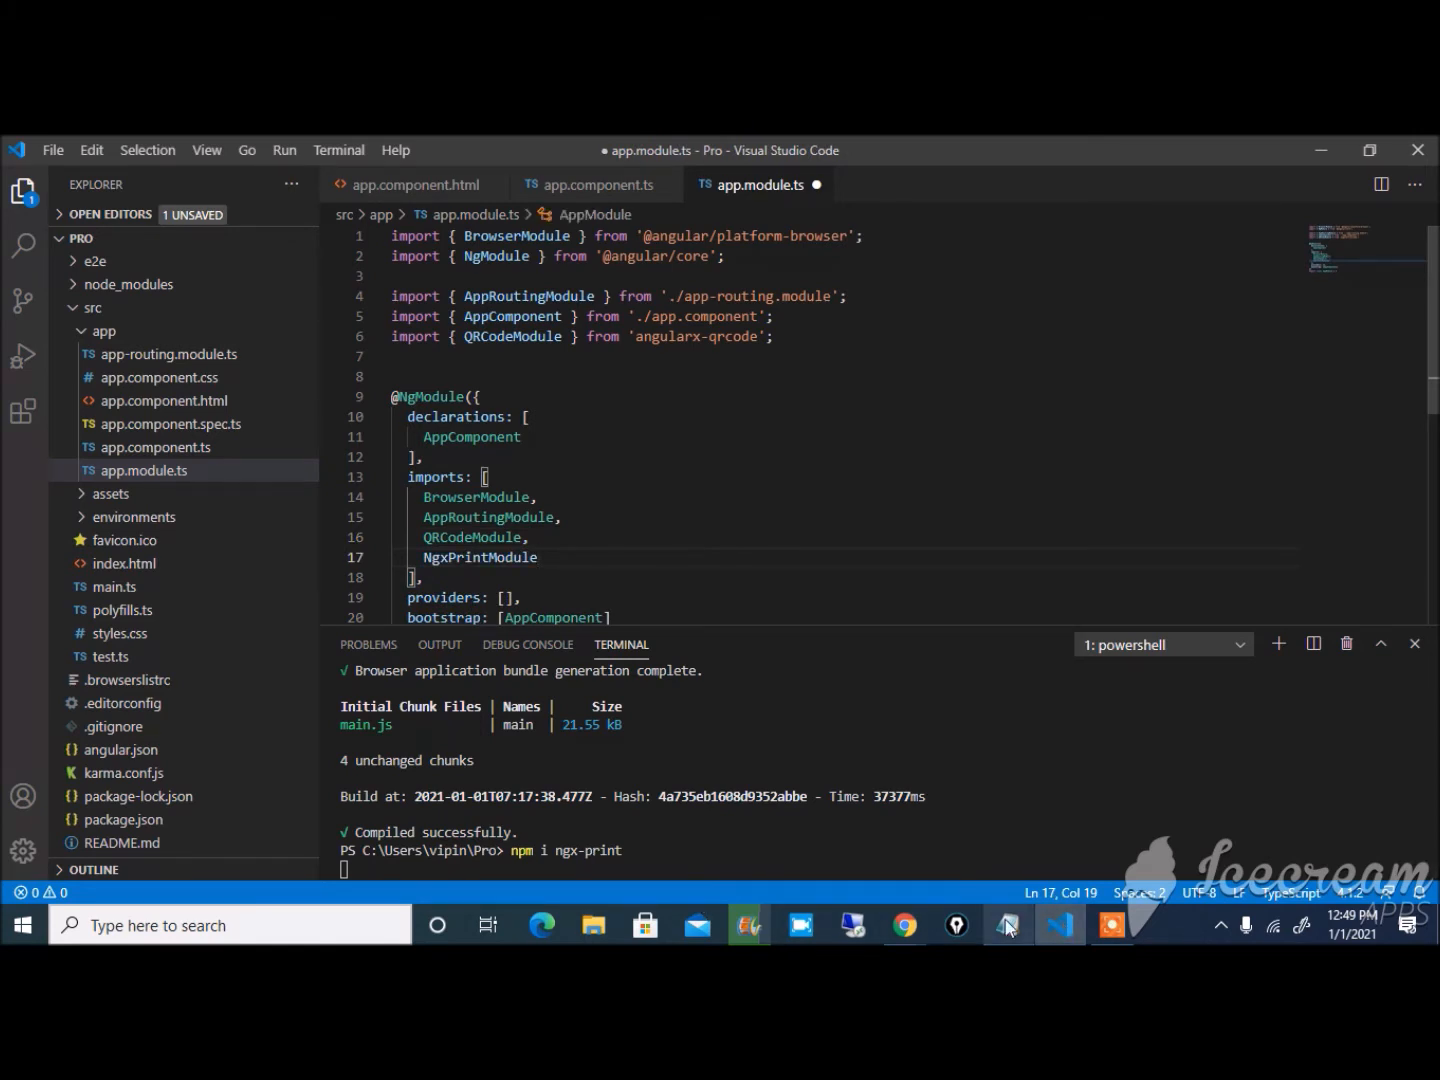
{"action": "left_click", "coordinate": [1007, 924]}
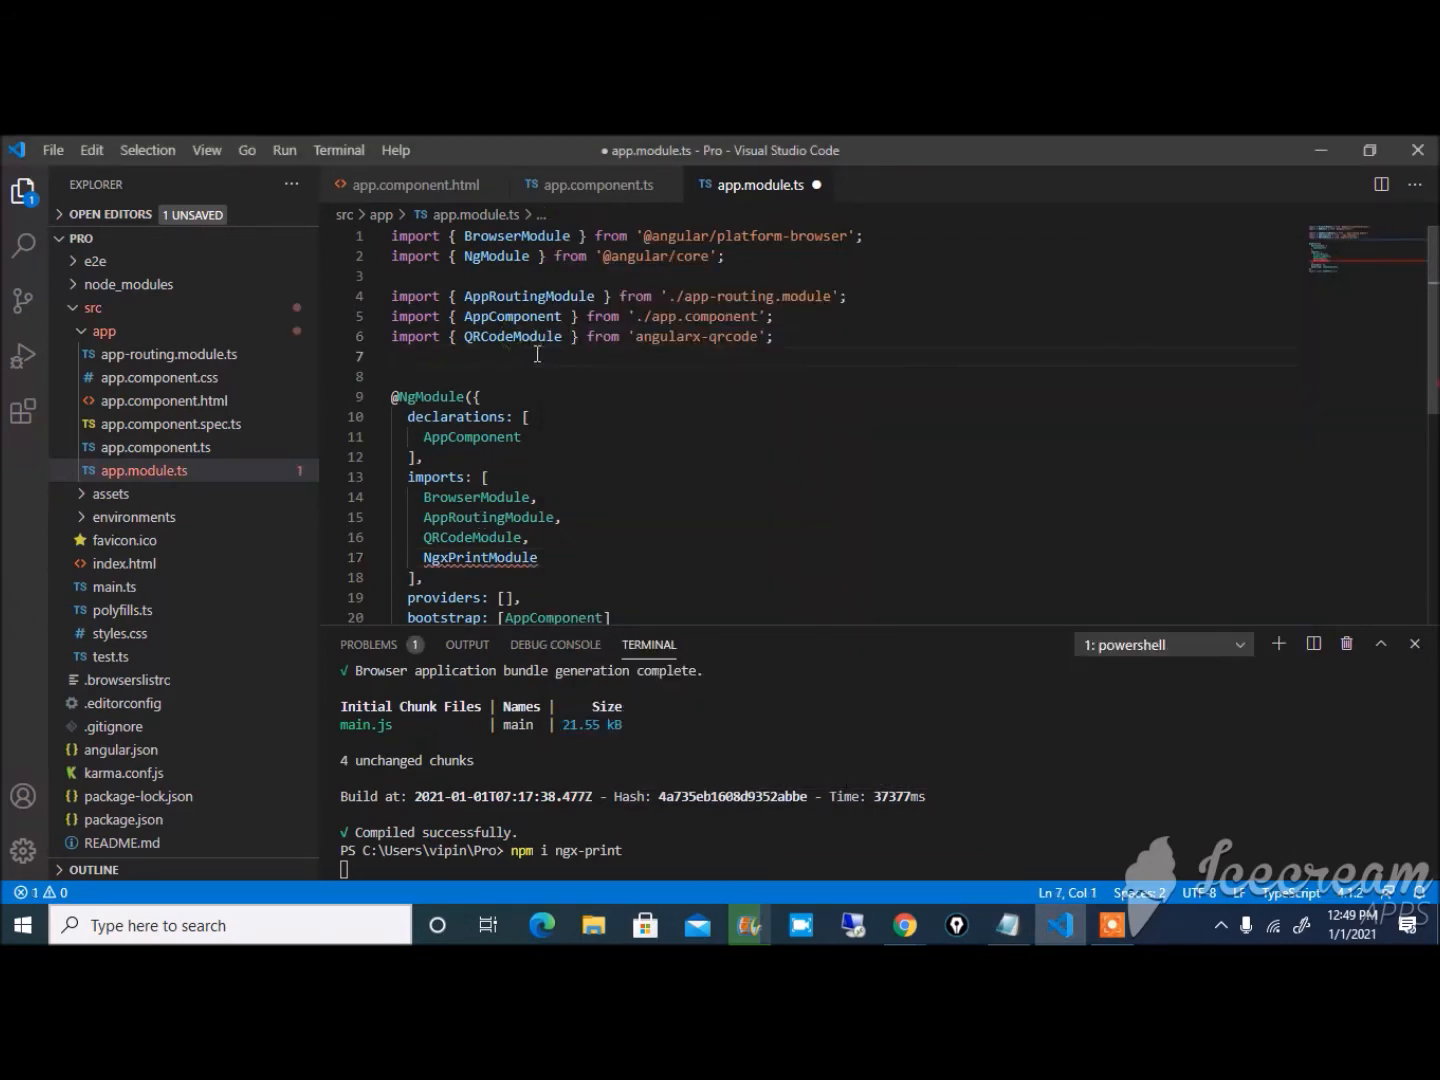
{"action": "type", "text": "import { NgxPrintModule } from 'ngx-print';"}
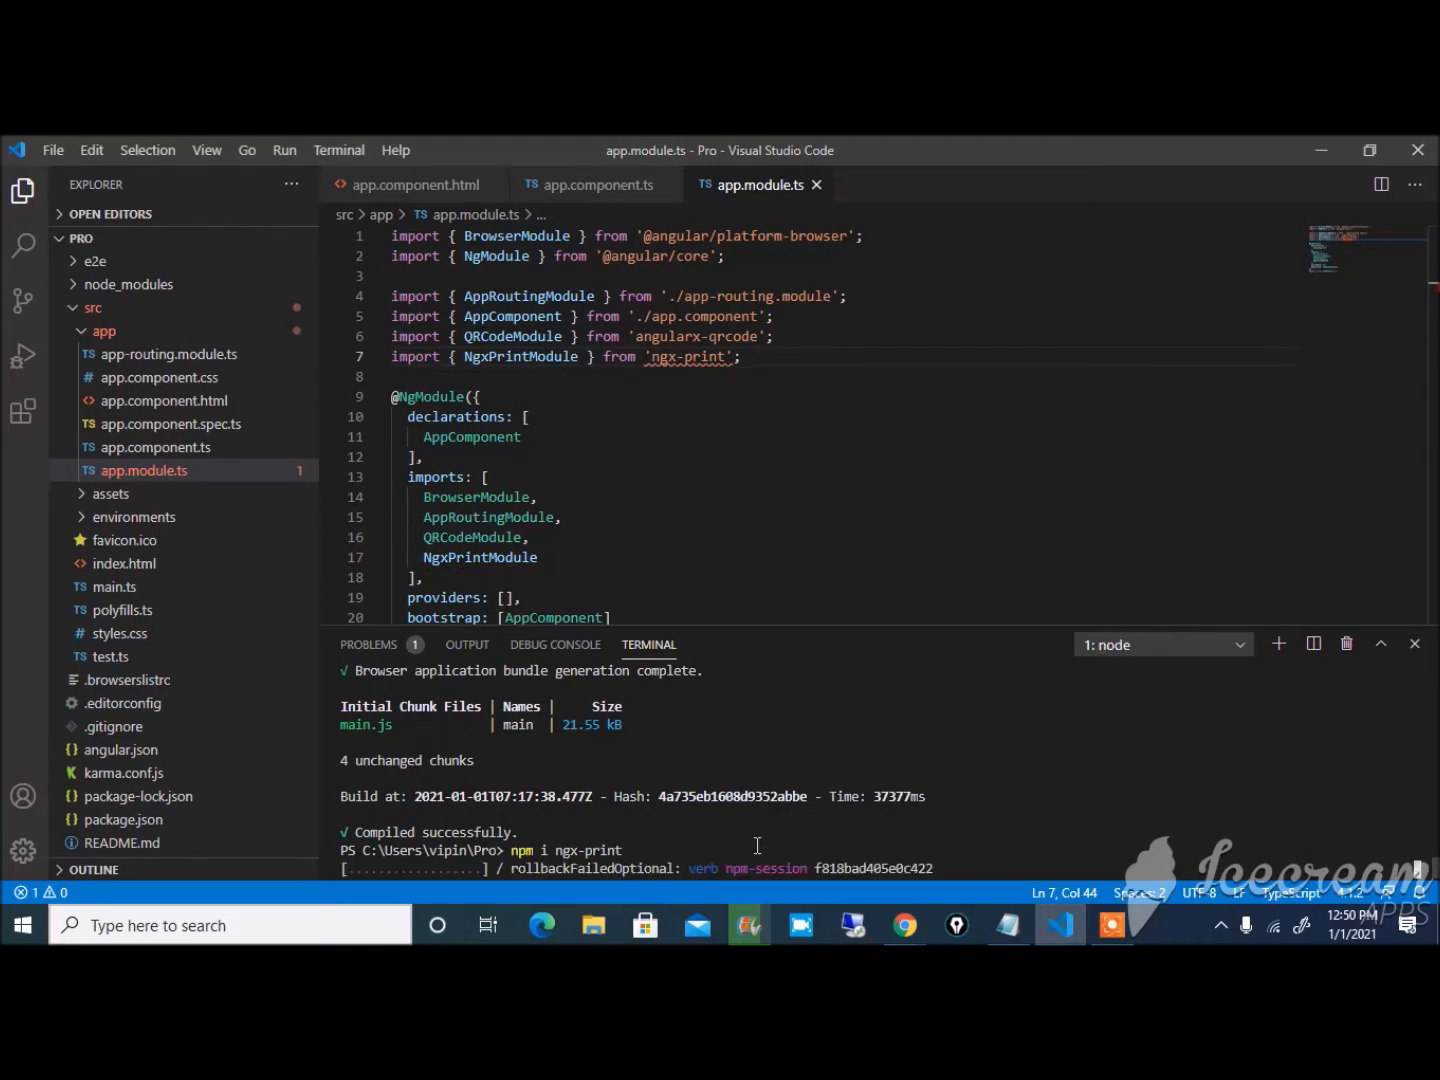
{"action": "mouse_move", "coordinate": [886, 778]}
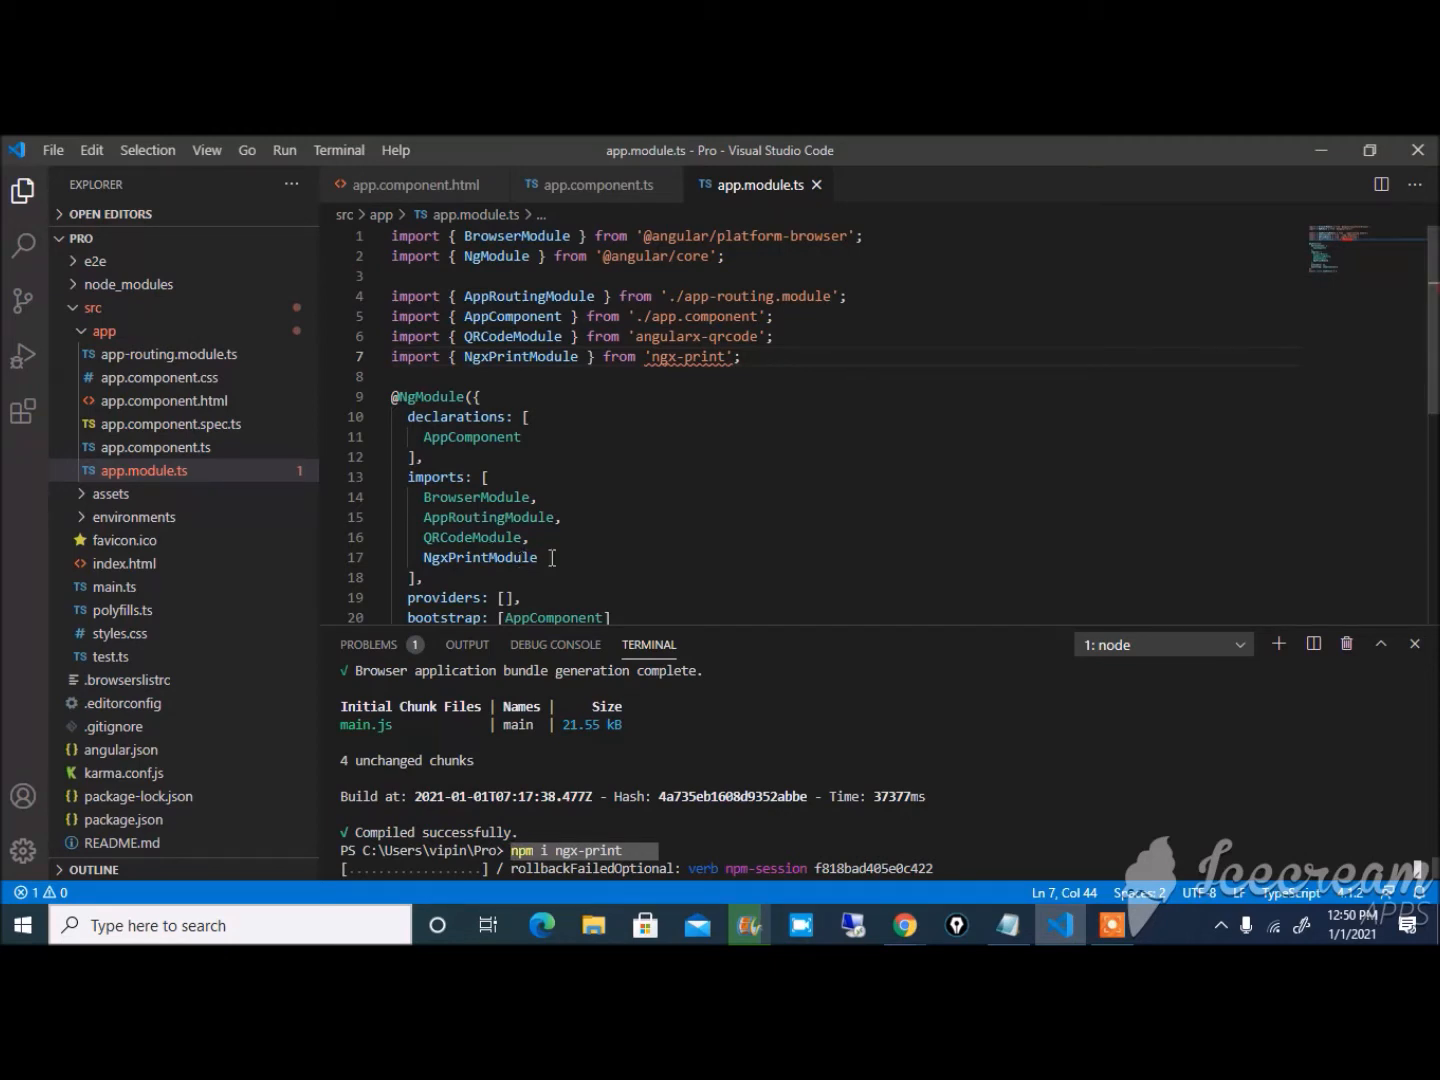
{"action": "double_click", "coordinate": [480, 557]}
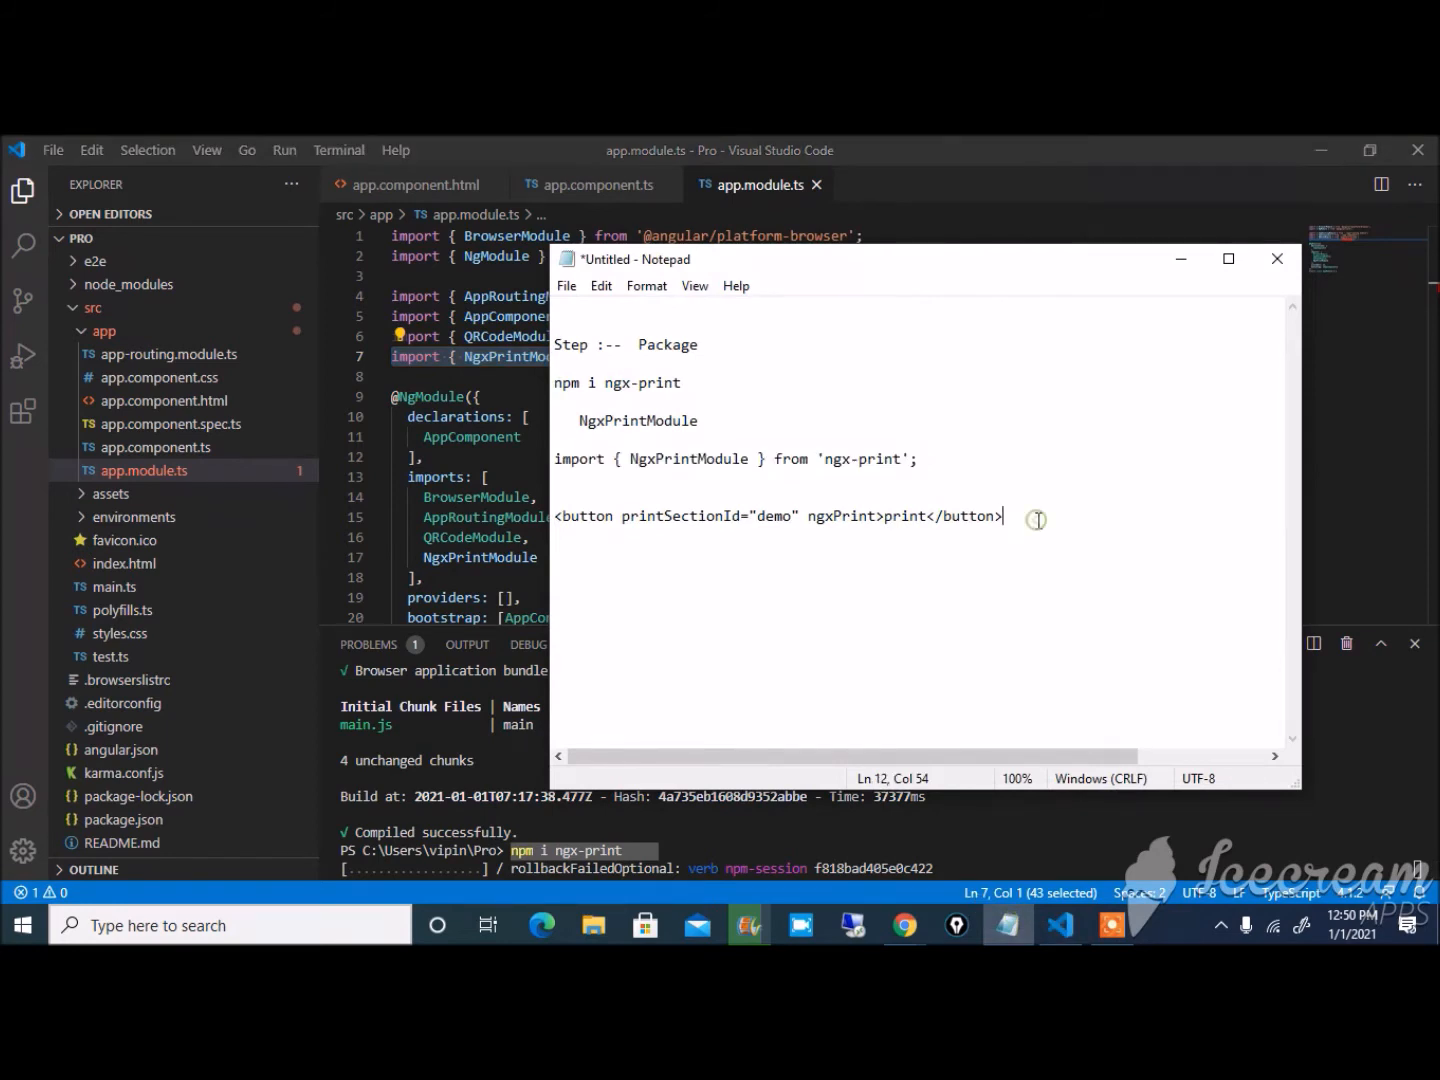
- Copy the print button snippet line from Notepad and return to app.component.html
{"action": "triple_click", "coordinate": [776, 516]}
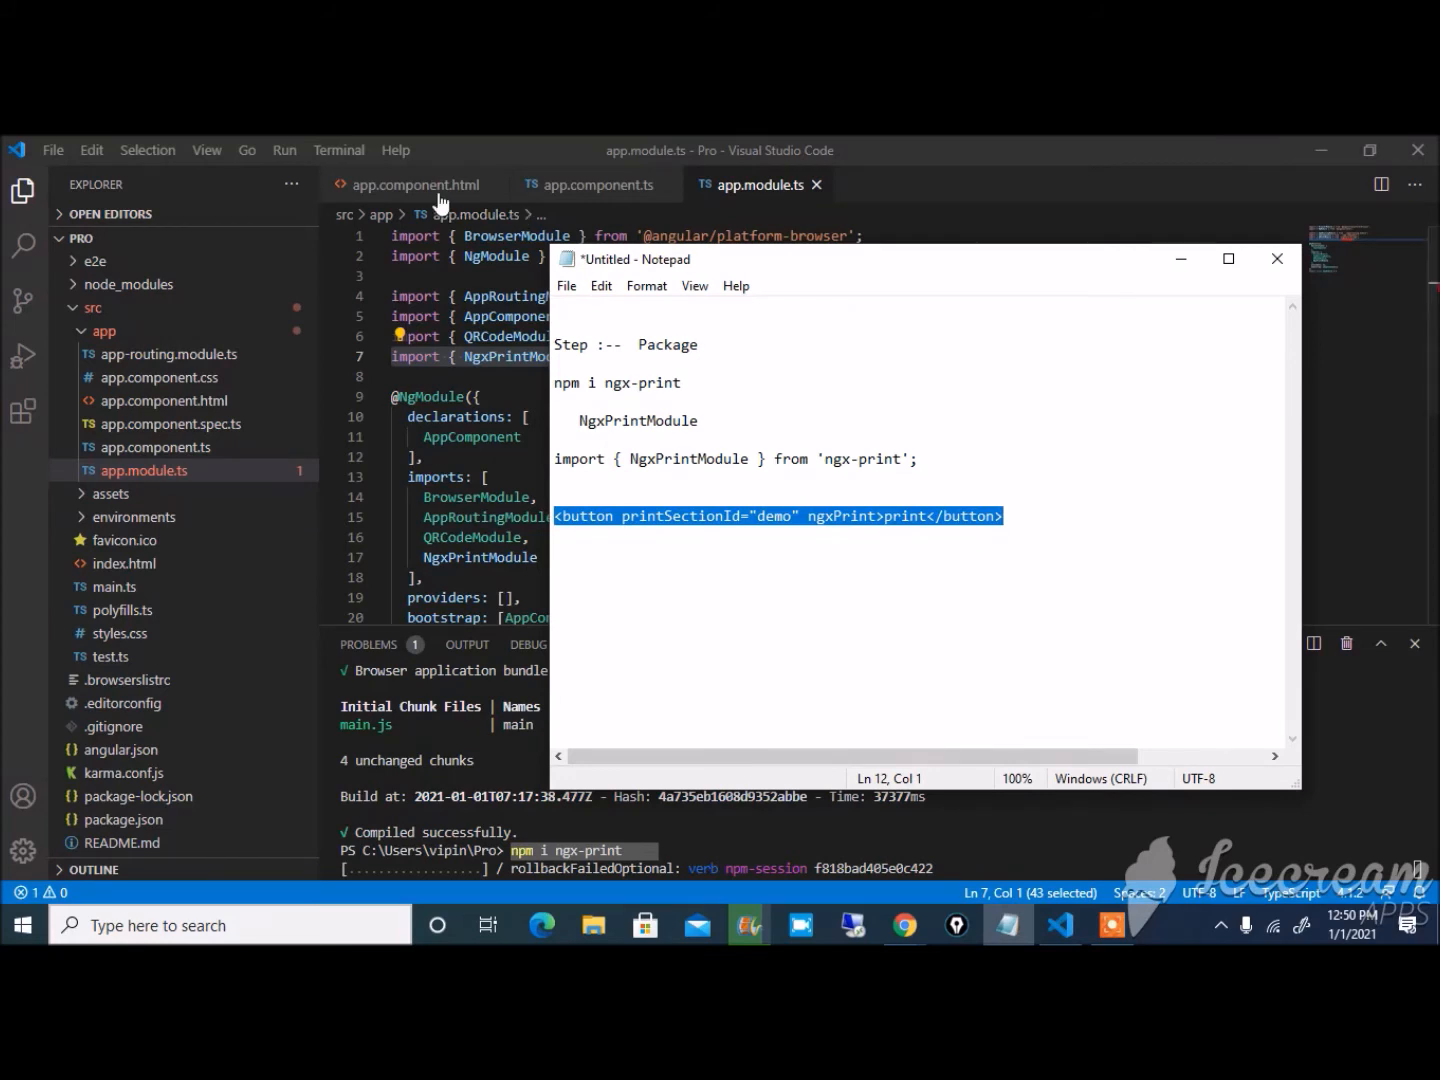
{"action": "left_click", "coordinate": [410, 185]}
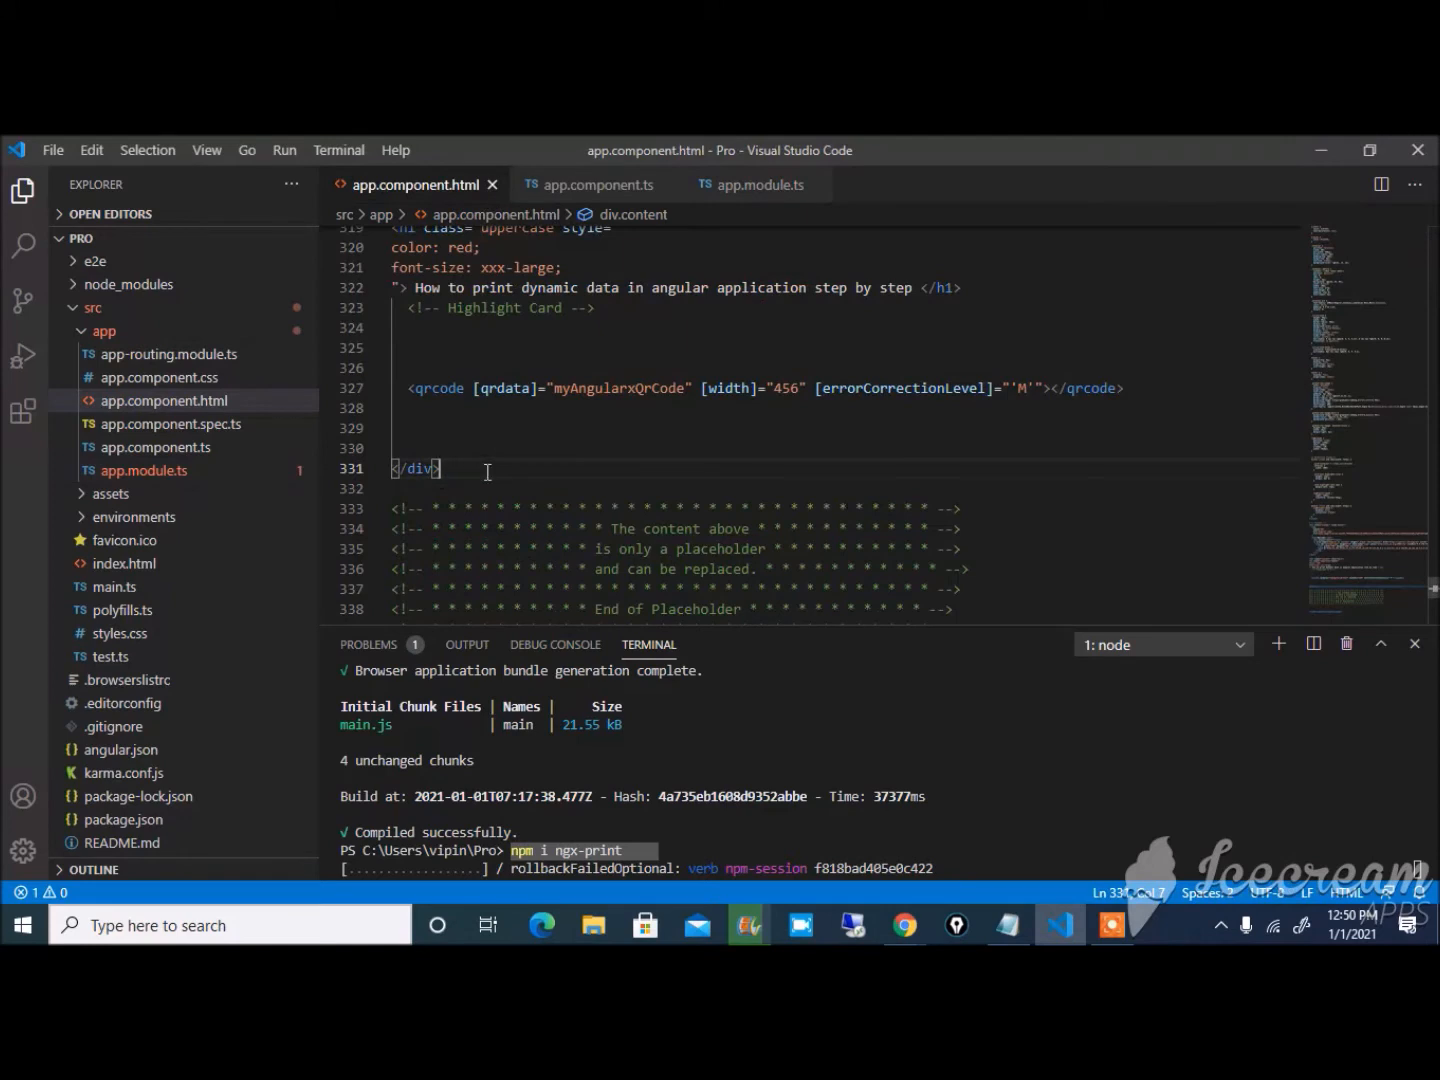
- Paste <button printSectionId="demo" ngxPrint>print</button> after the content div and start typing id=
{"action": "type", "text": "<button printSectionId=\"demo\" ngxPrint>print</button>"}
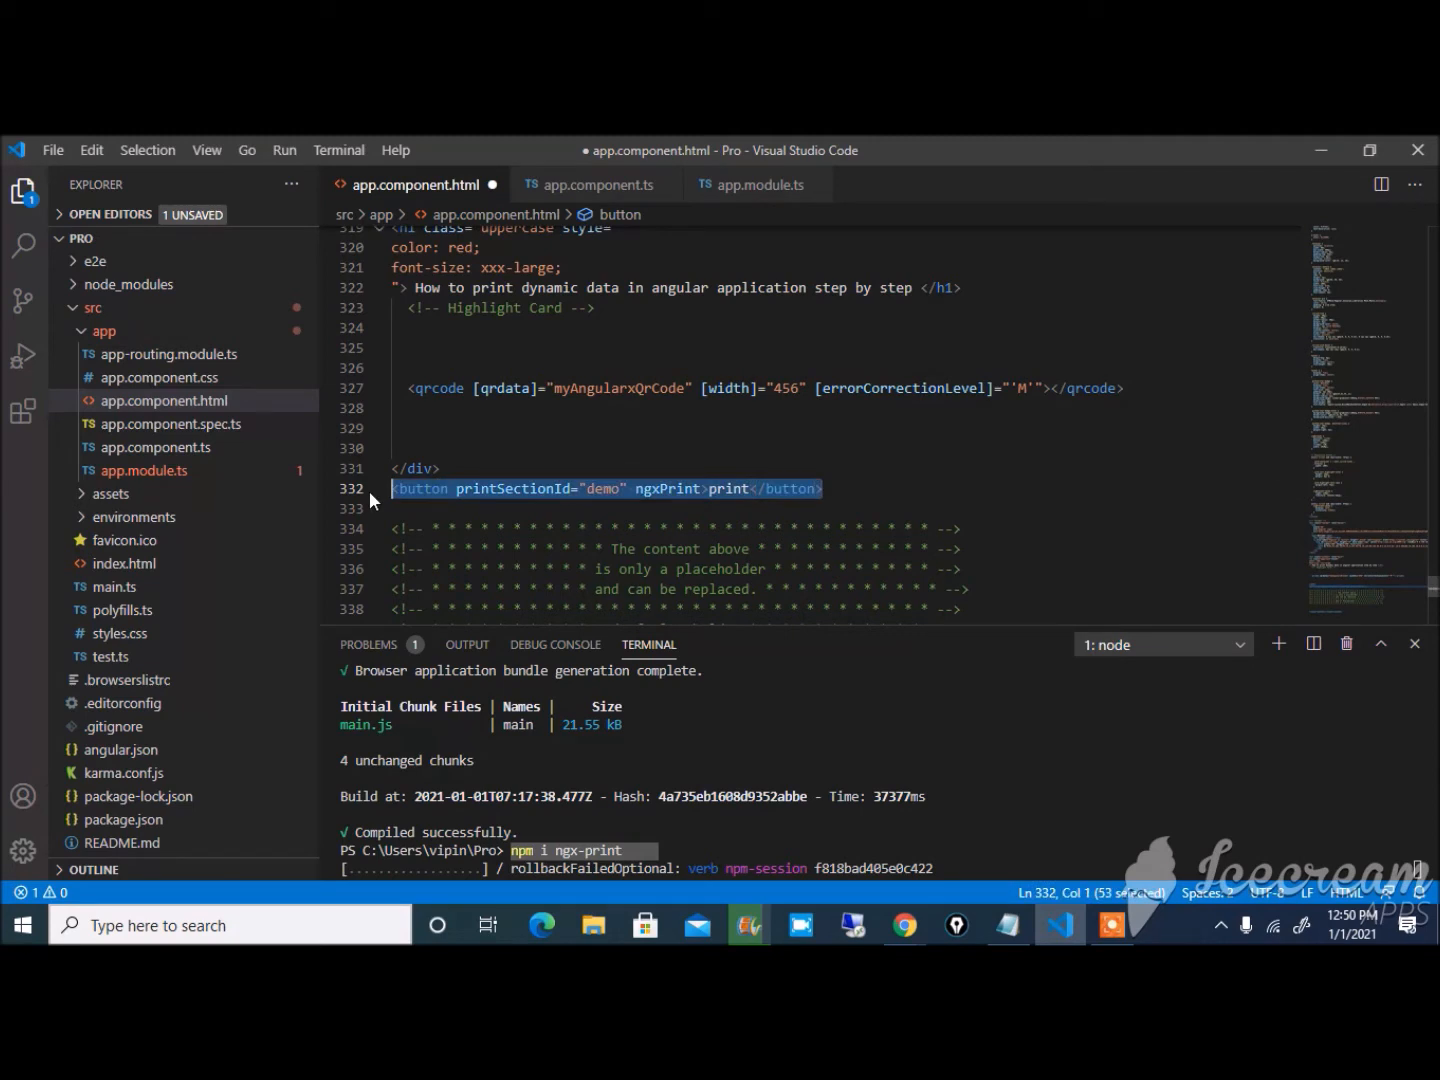
{"action": "mouse_move", "coordinate": [538, 442]}
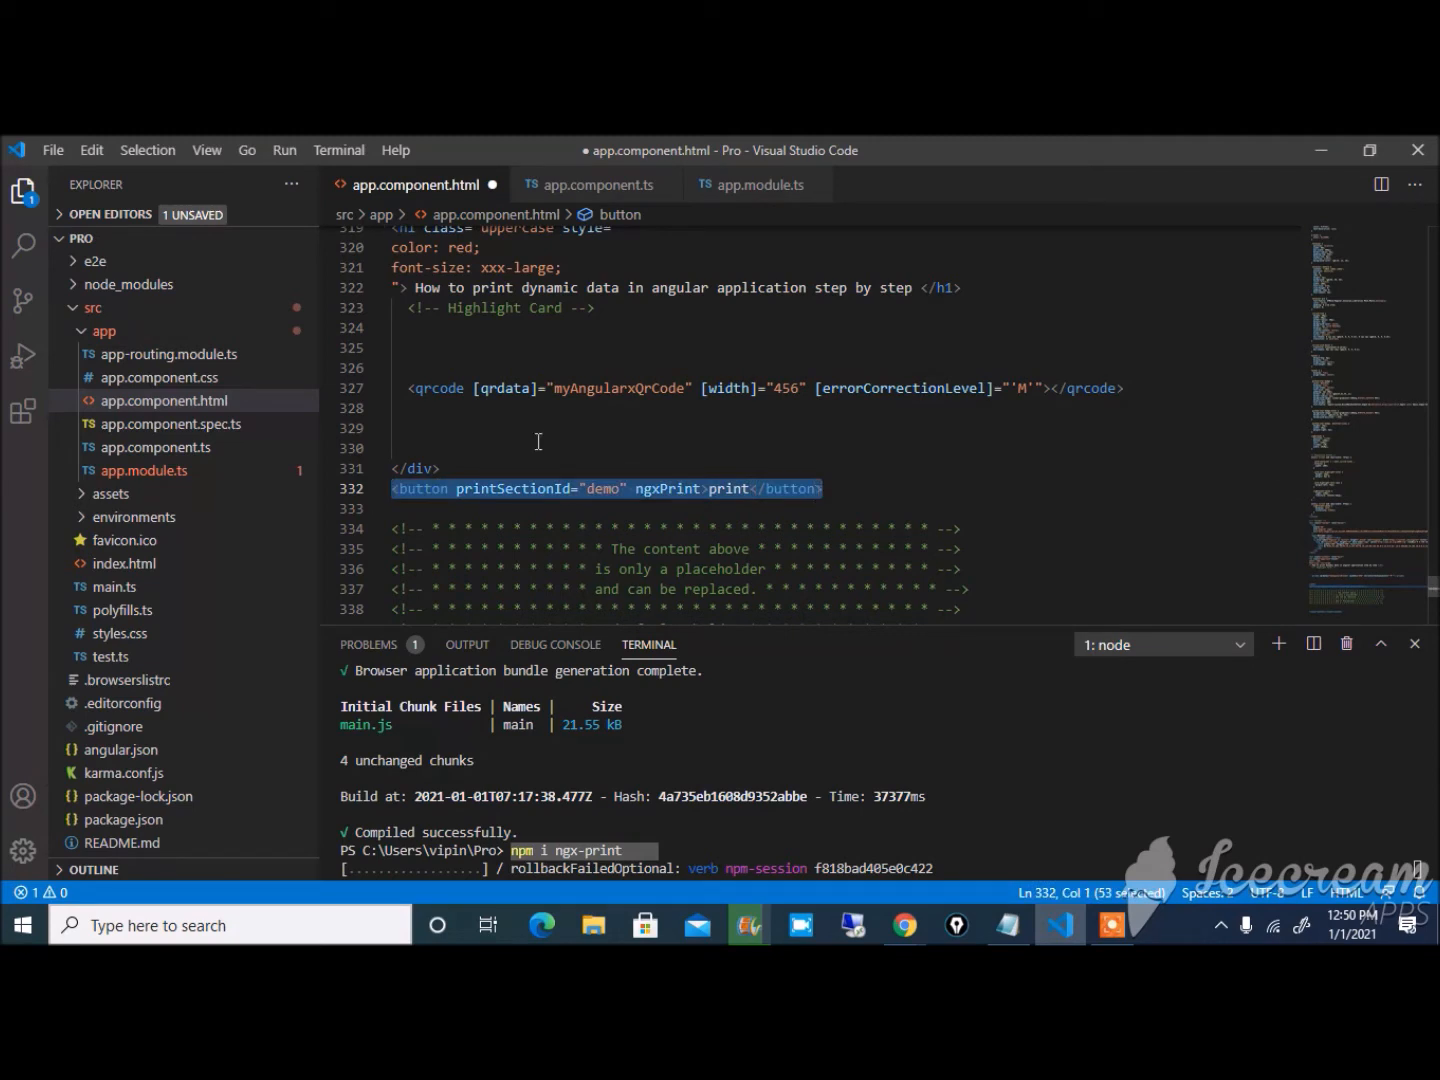
{"action": "scroll", "scroll_direction": "down", "scroll_amount": 3}
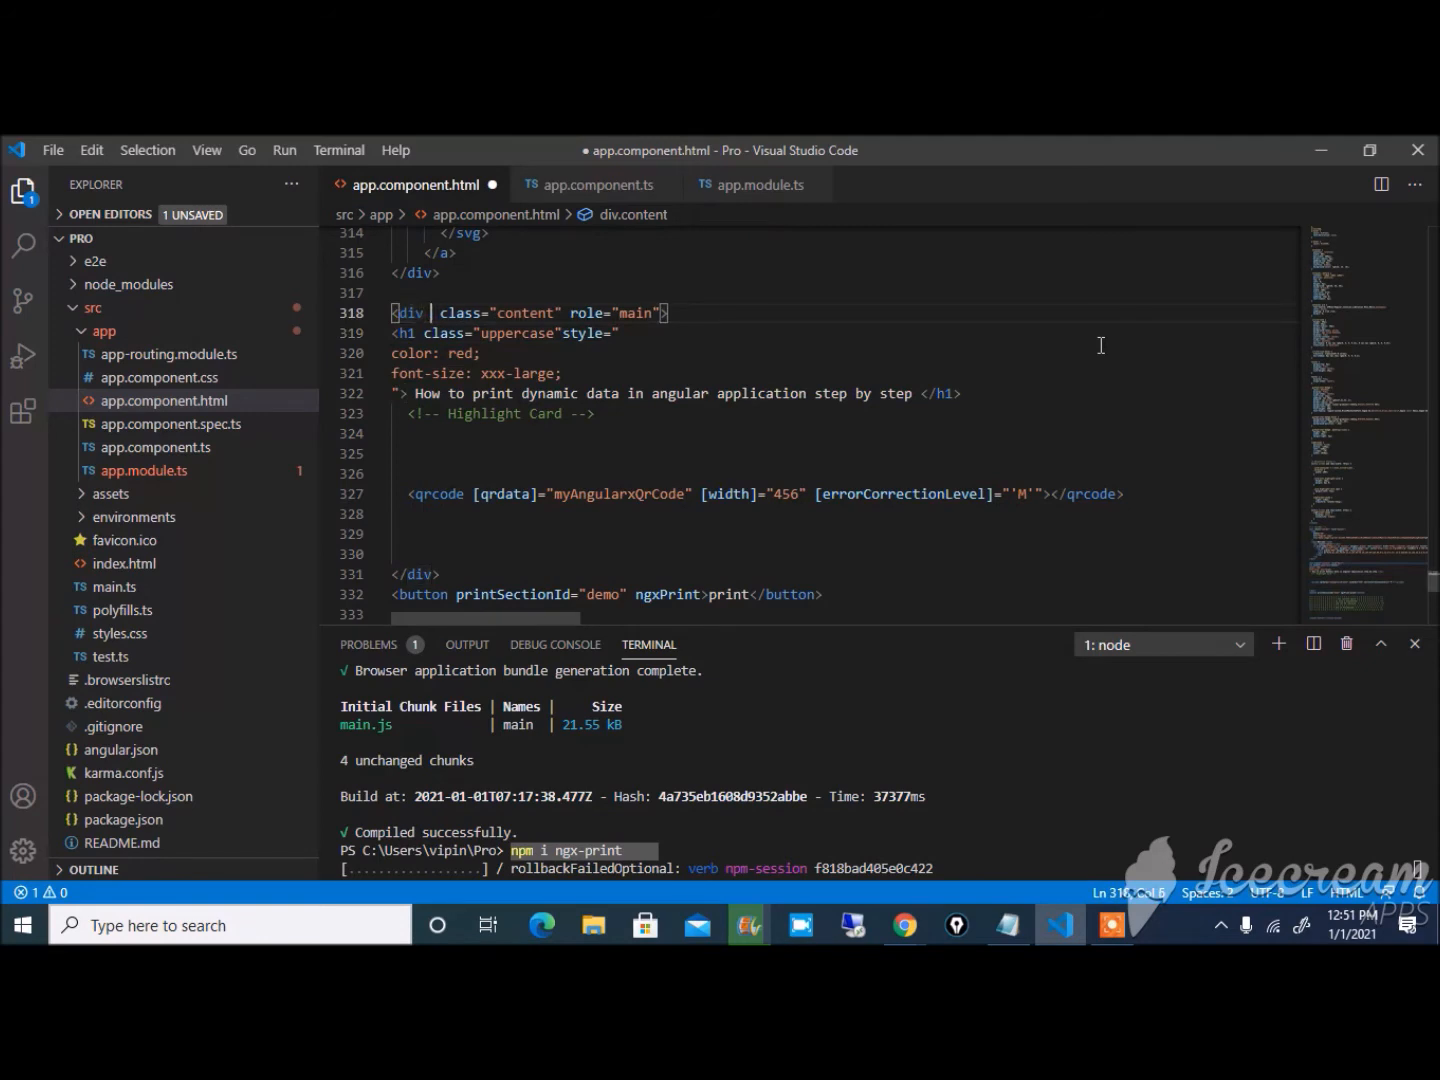
{"action": "type", "text": "id=\"demo"}
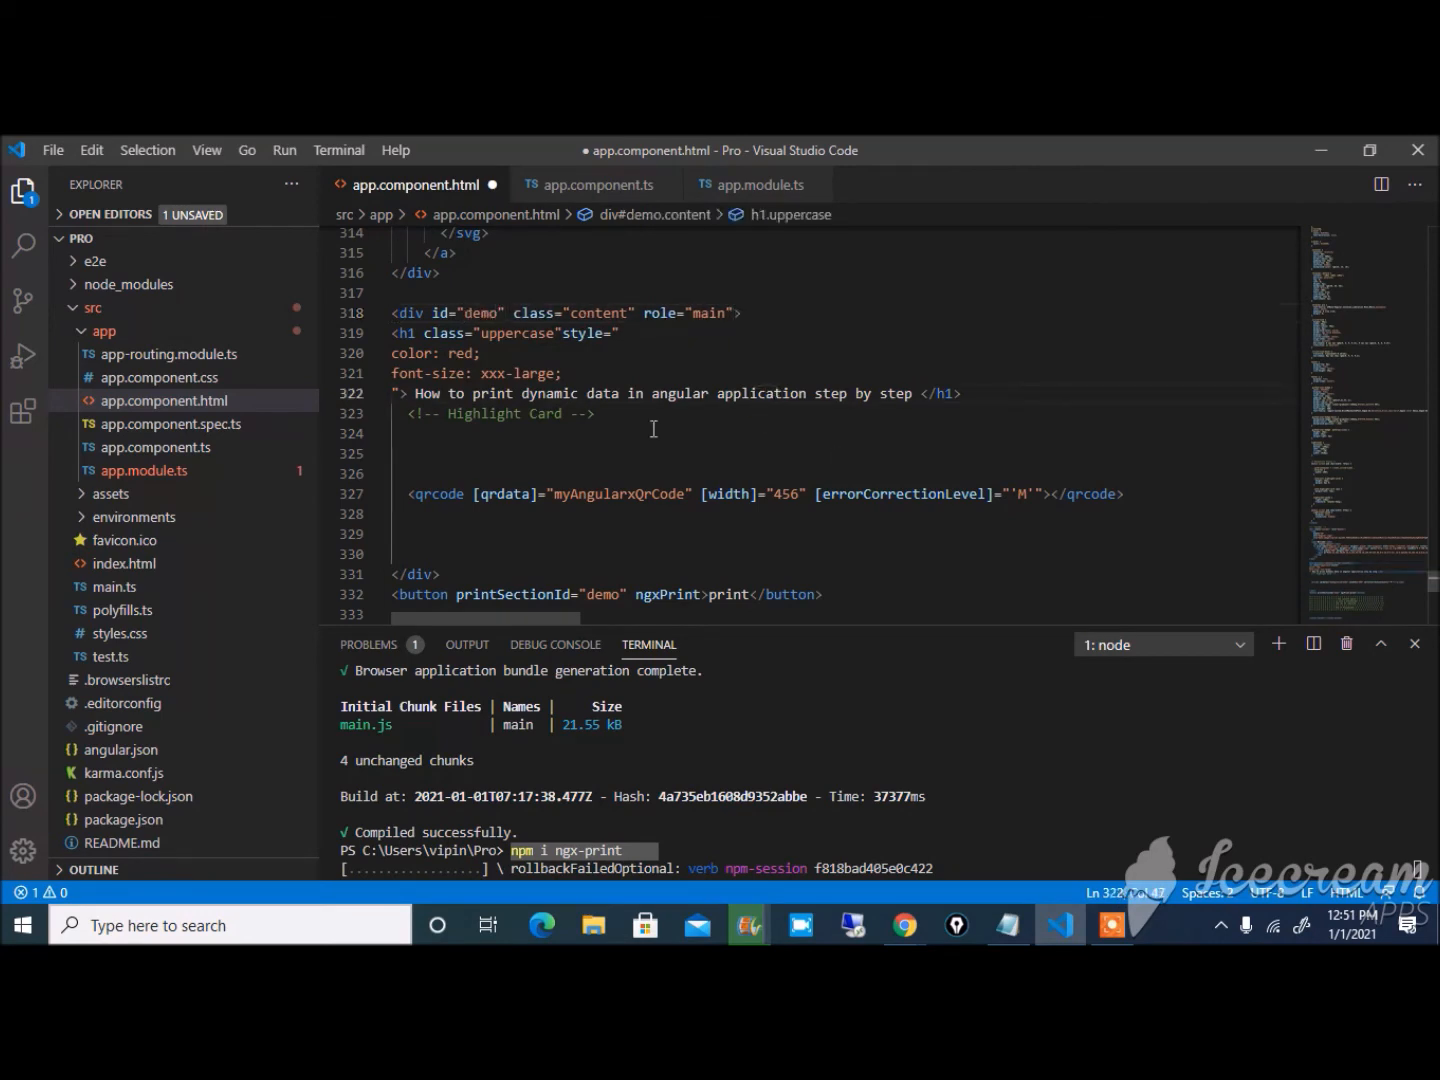
- Move the print button inside the demo div above the heading, then serve the app
{"action": "scroll", "scroll_direction": "down", "scroll_amount": 3}
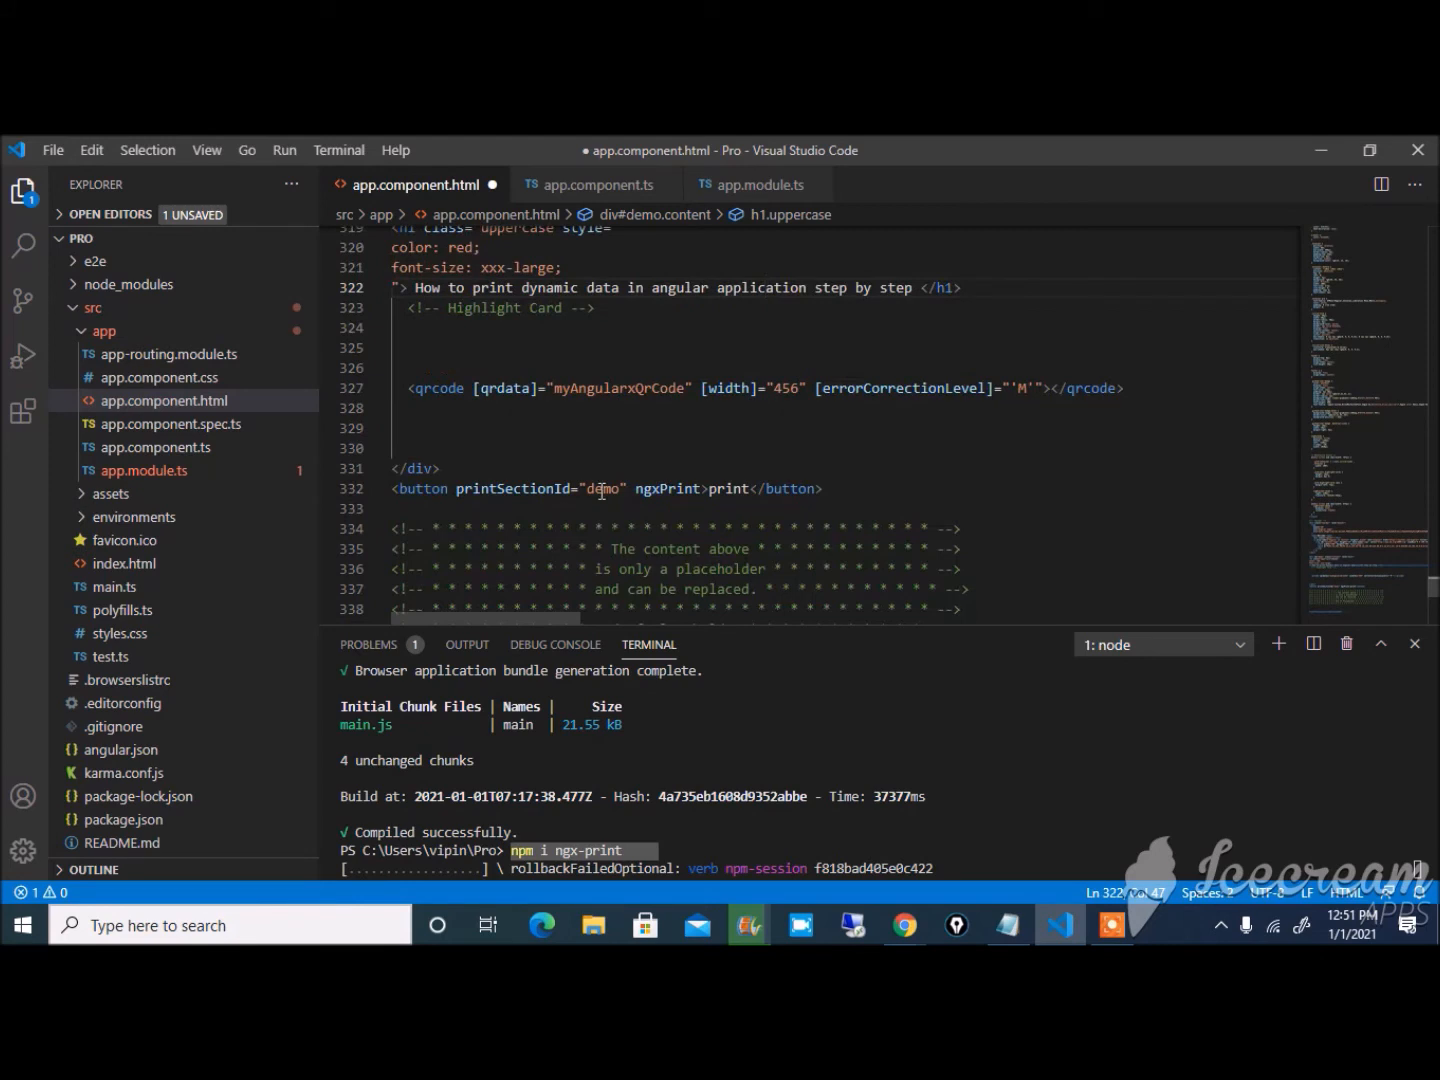
{"action": "double_click", "coordinate": [602, 489]}
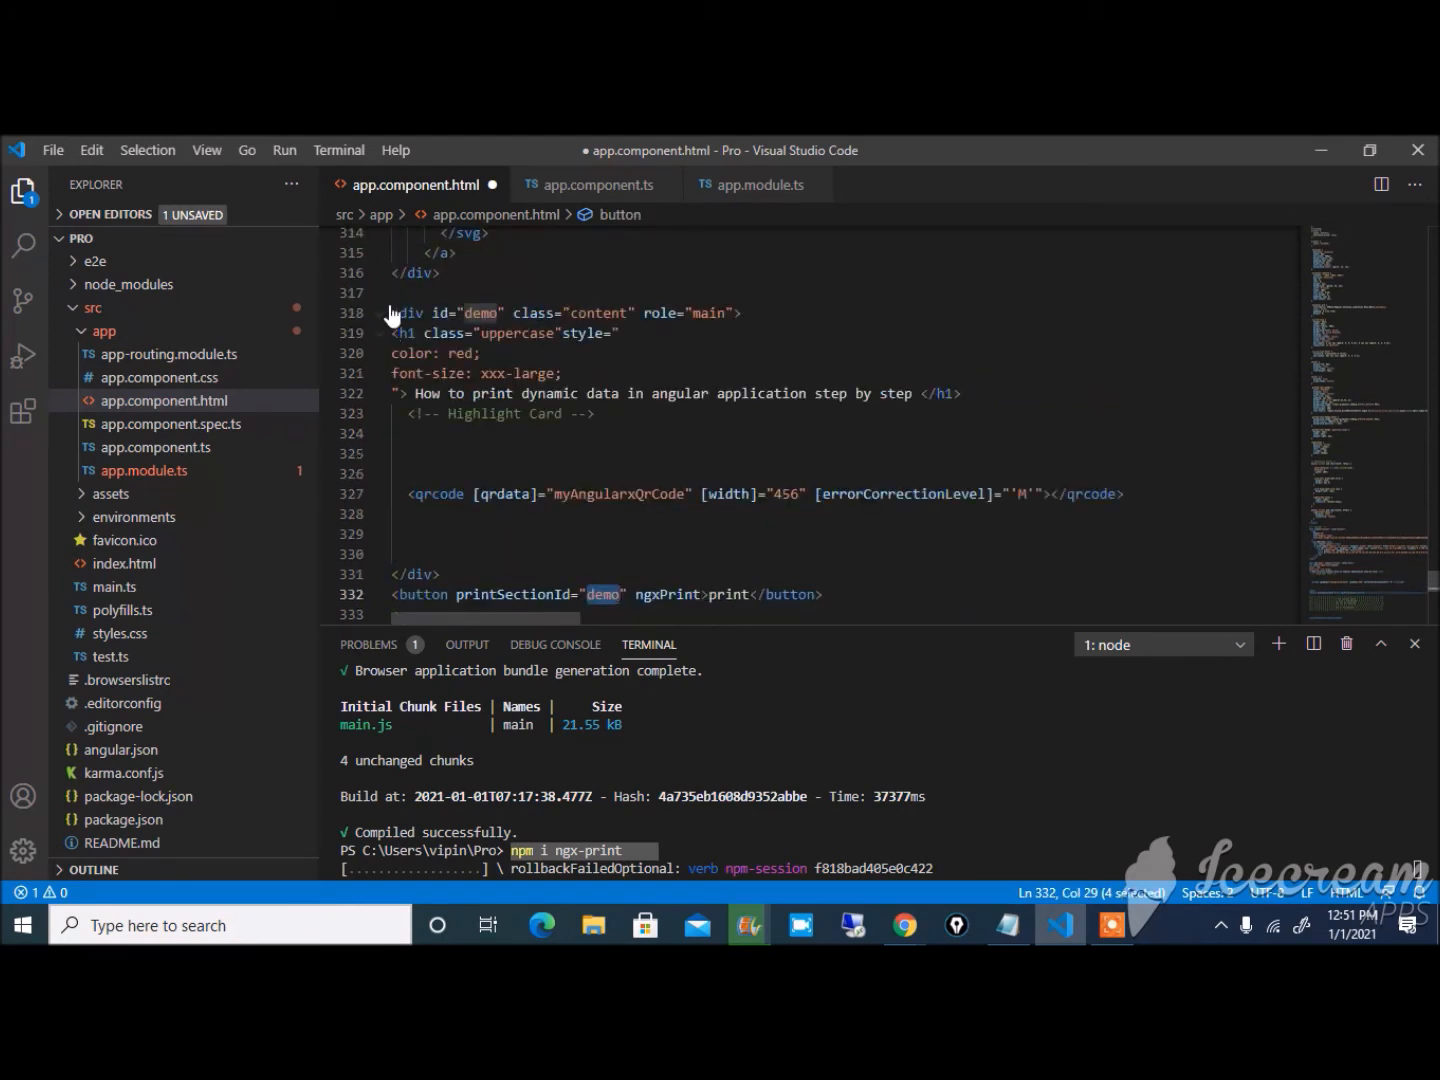
{"action": "left_click", "coordinate": [404, 333]}
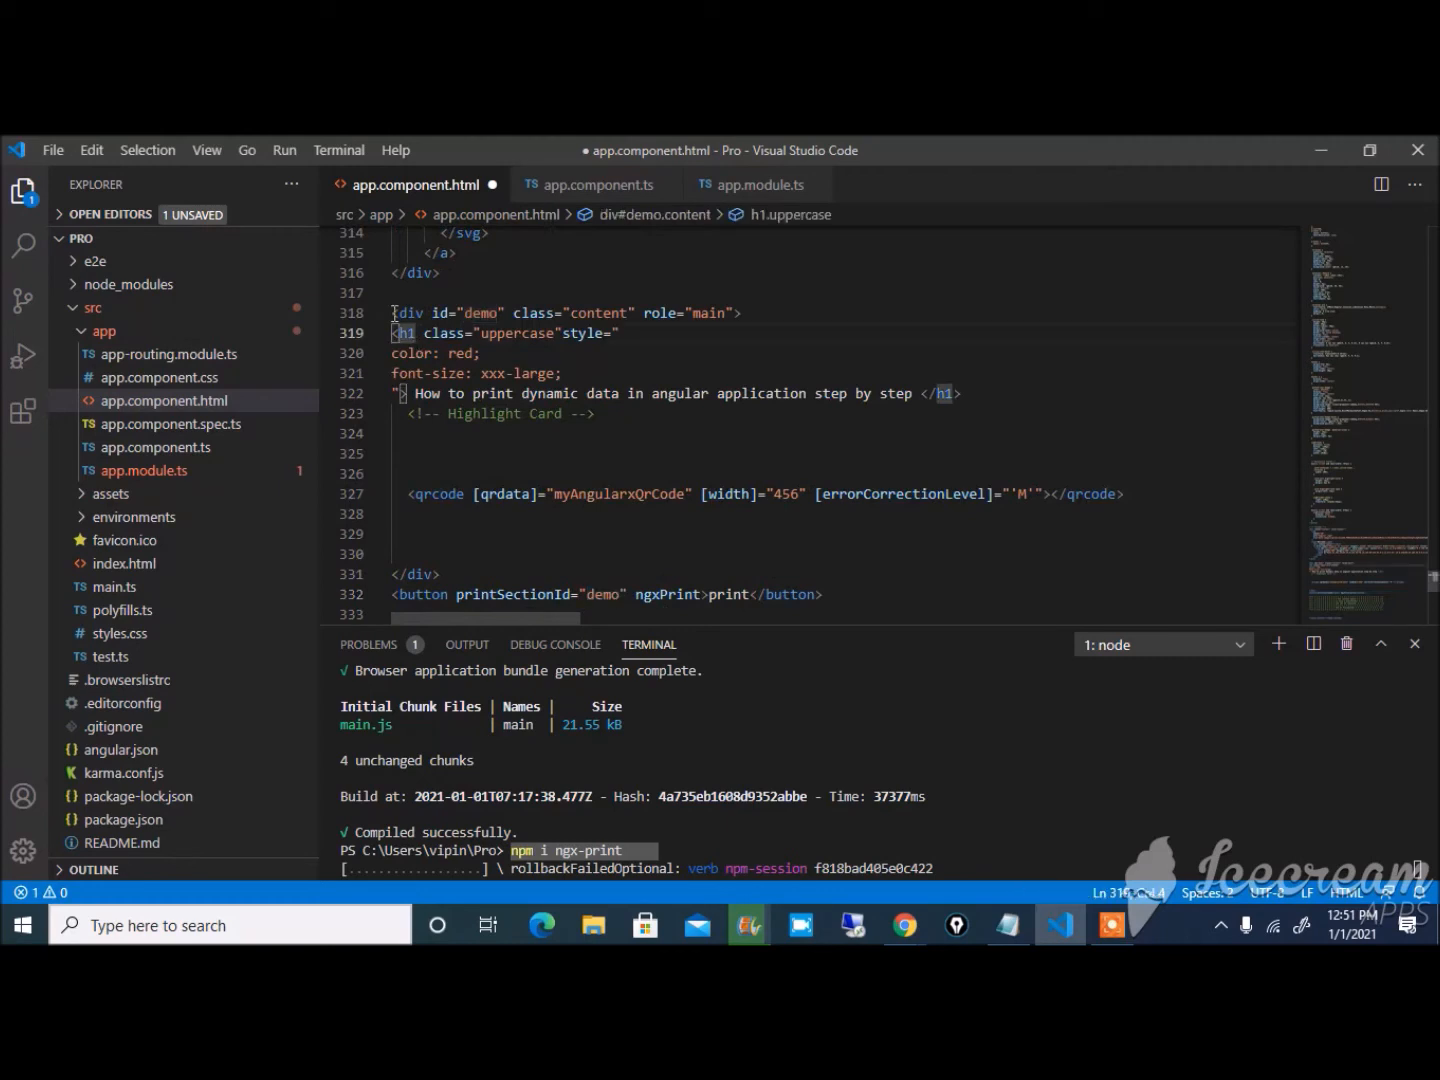
{"action": "left_click_drag", "start_coordinate": [392, 312], "coordinate": [540, 414]}
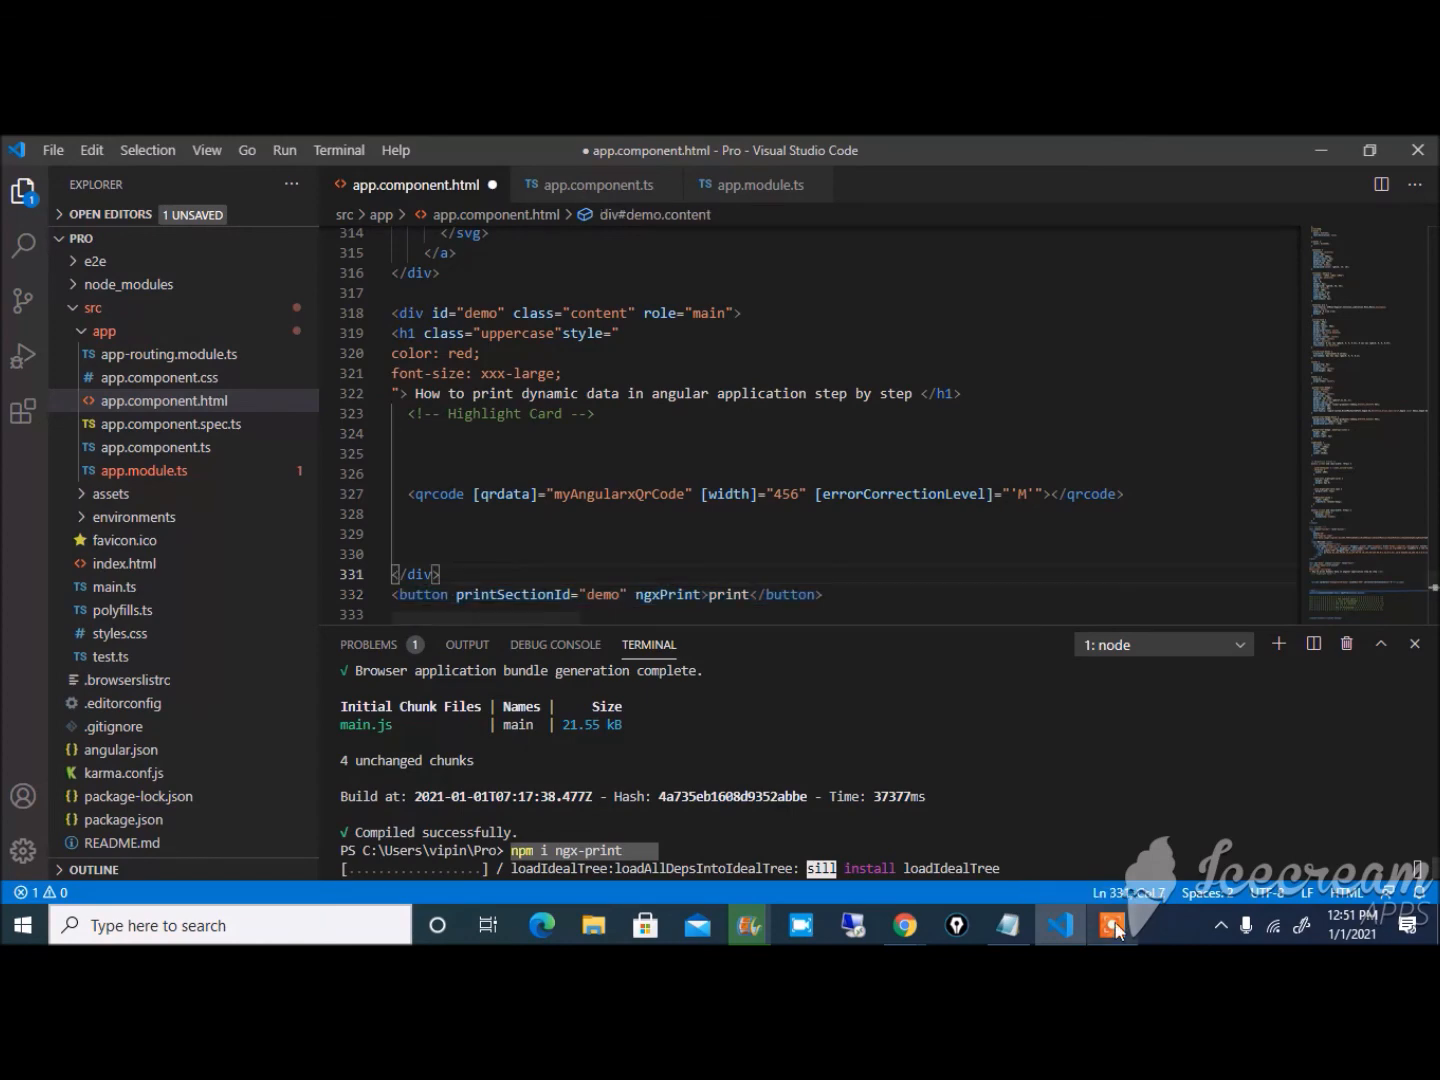
{"action": "left_click", "coordinate": [1112, 924]}
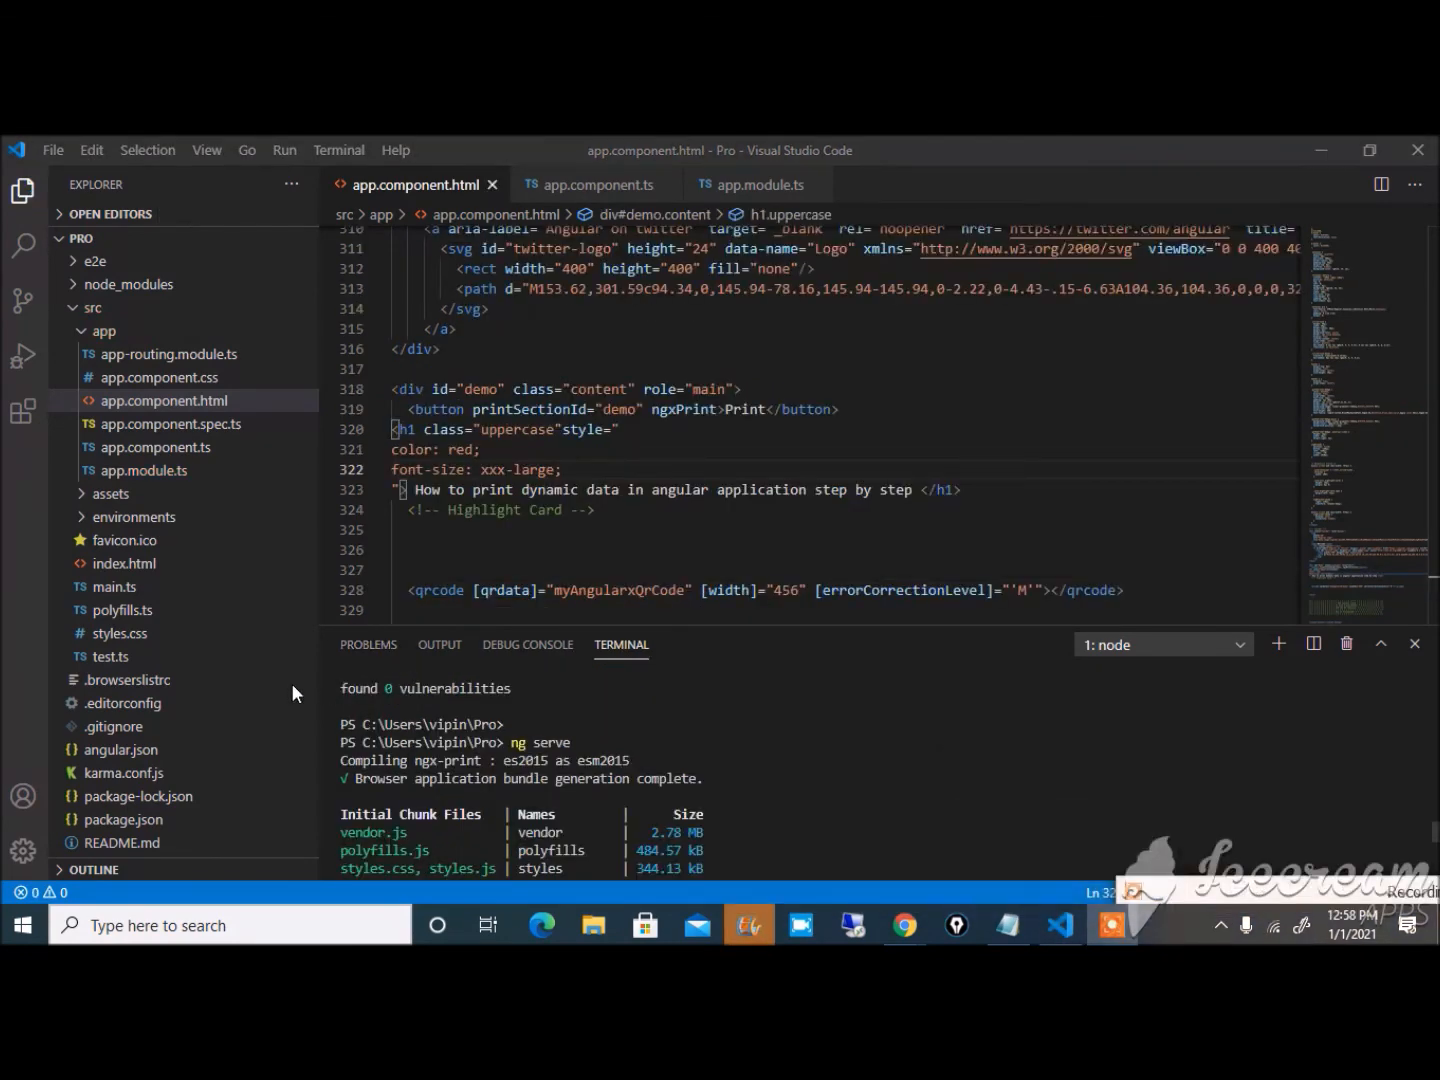
- Click the Print button on the localhost:4200 app in Chrome
{"action": "left_click", "coordinate": [902, 924]}
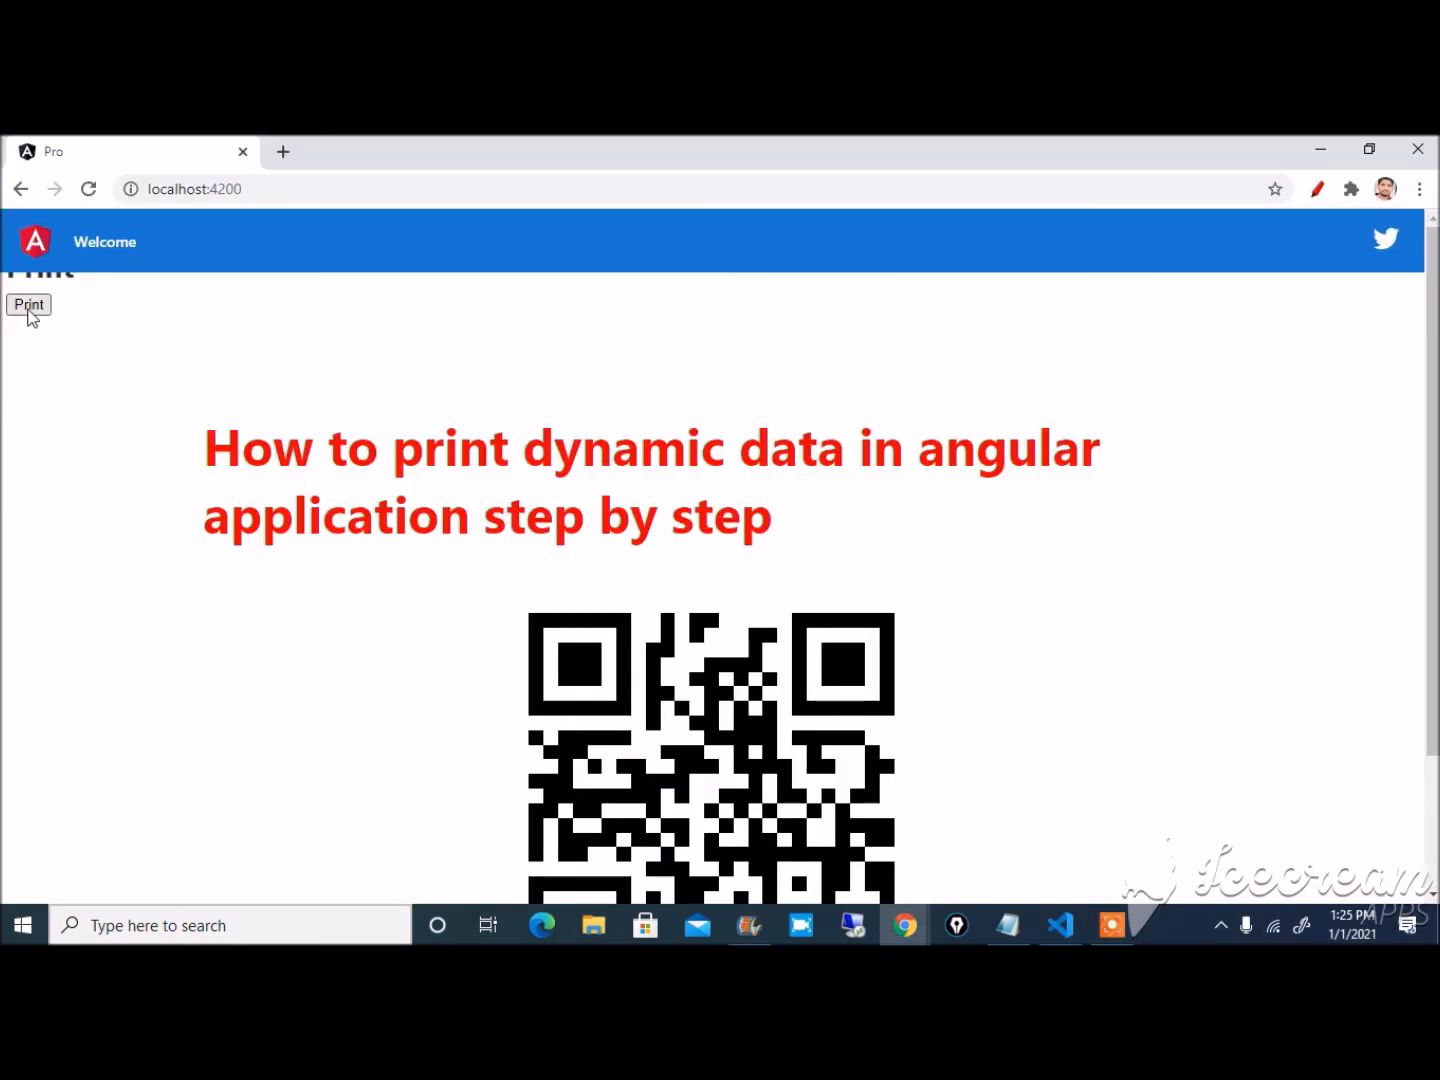
{"action": "left_click", "coordinate": [28, 304]}
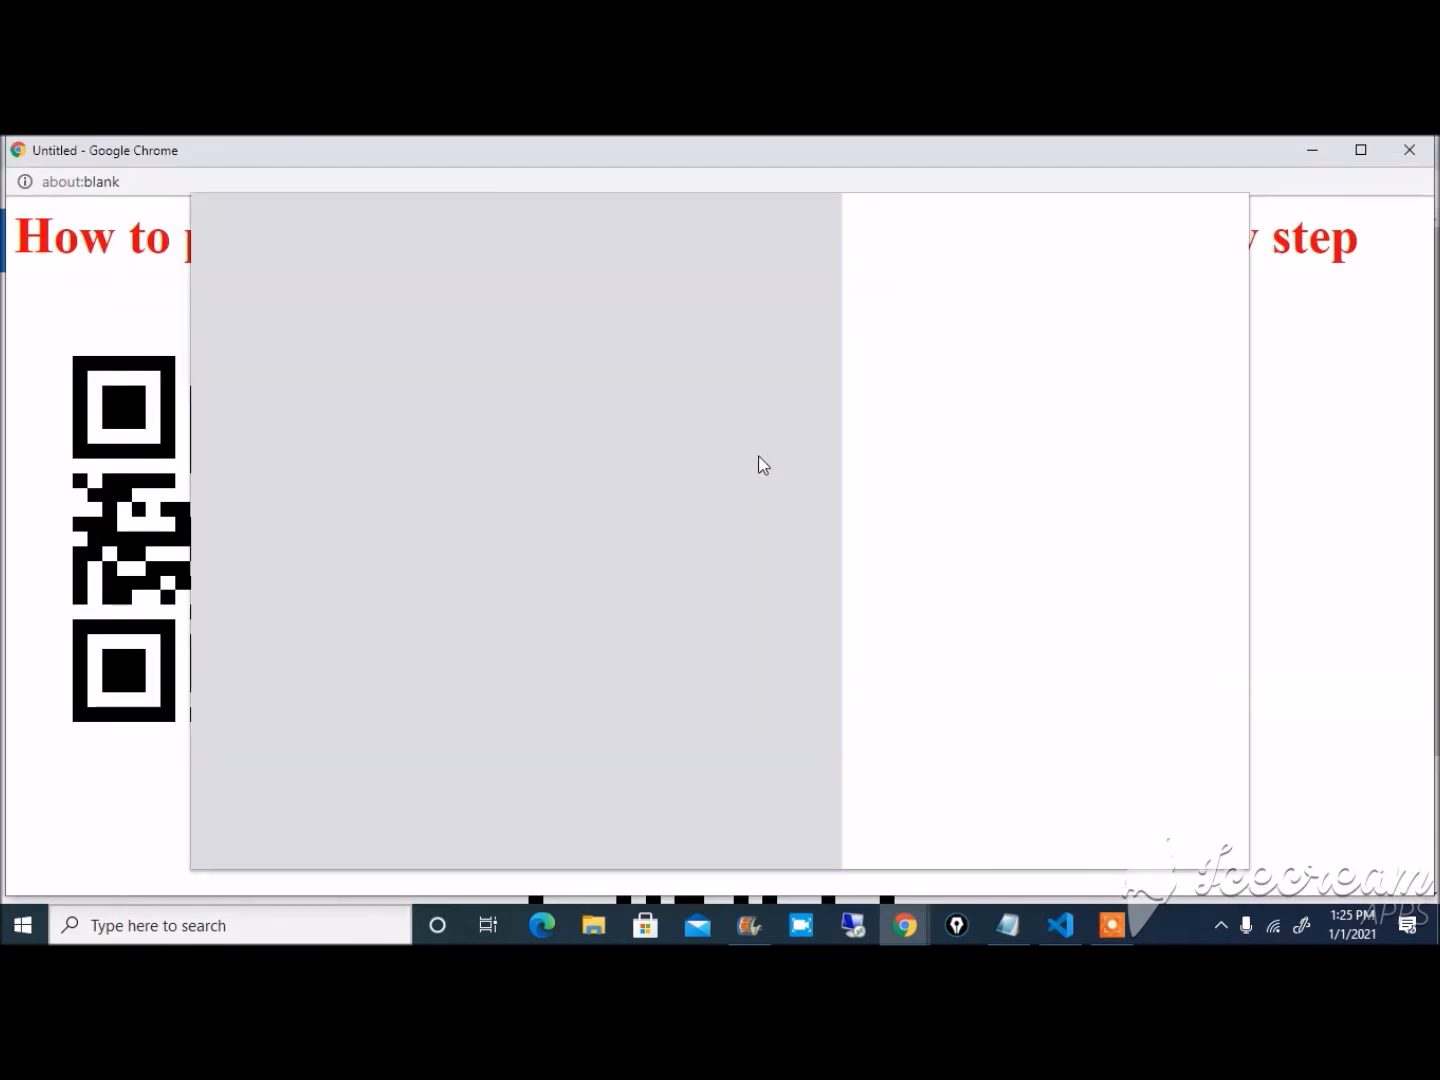
- Open Chrome's print preview with Ctrl+P to show the heading and QR code
{"action": "key", "text": "ctrl+p"}
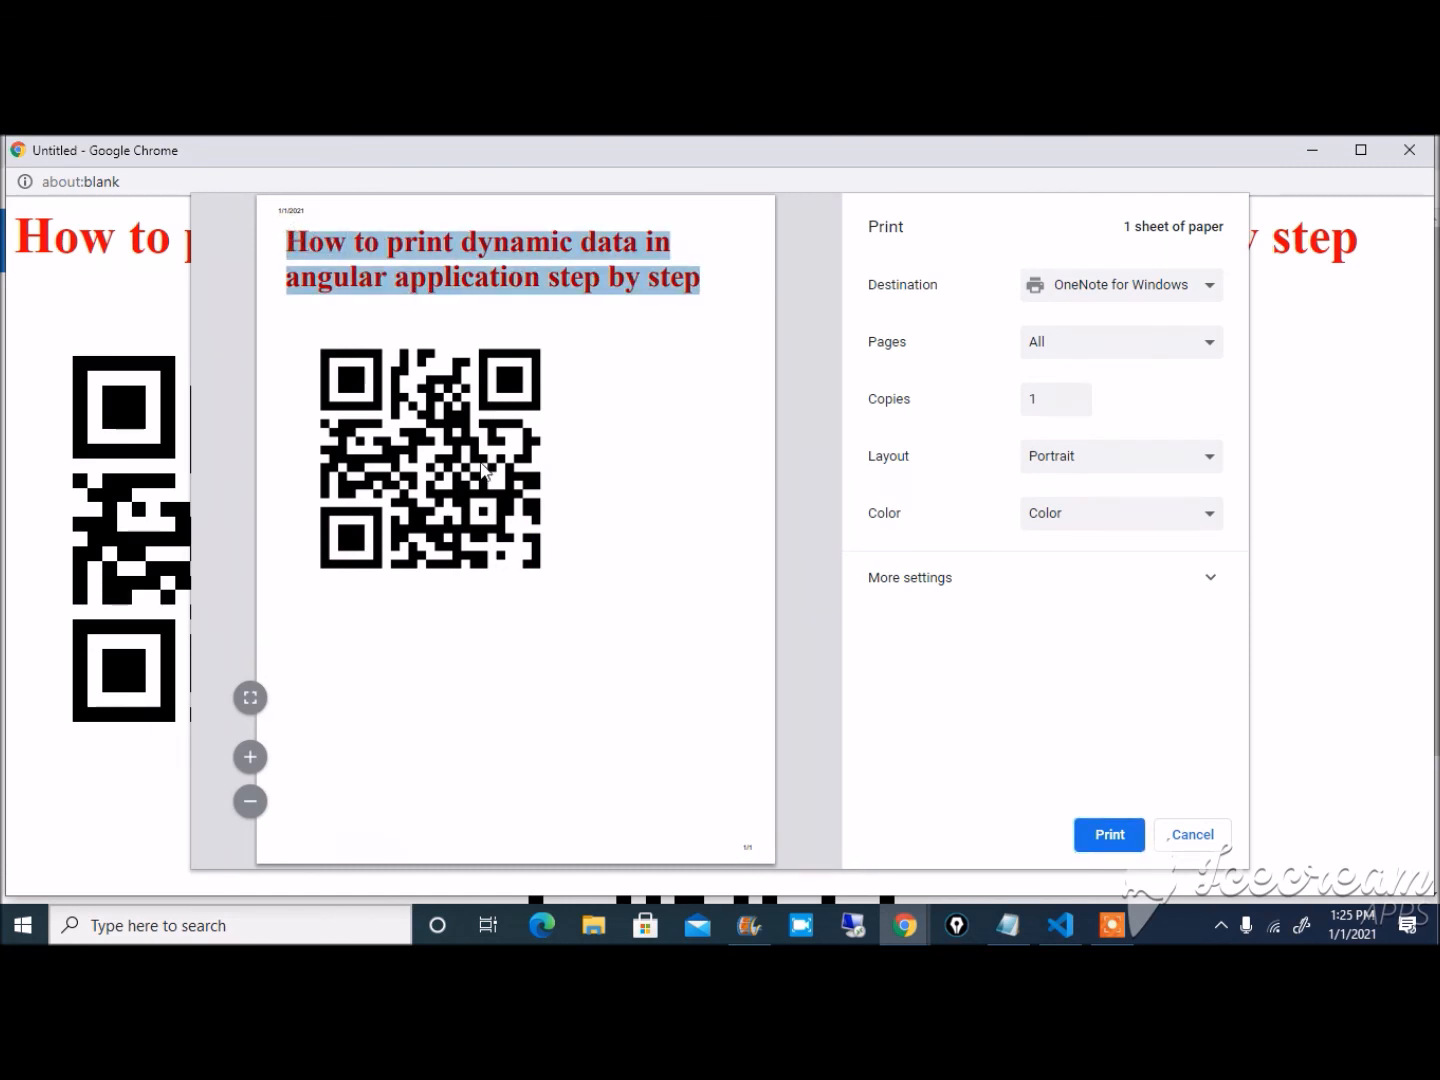
{"action": "mouse_move", "coordinate": [736, 366]}
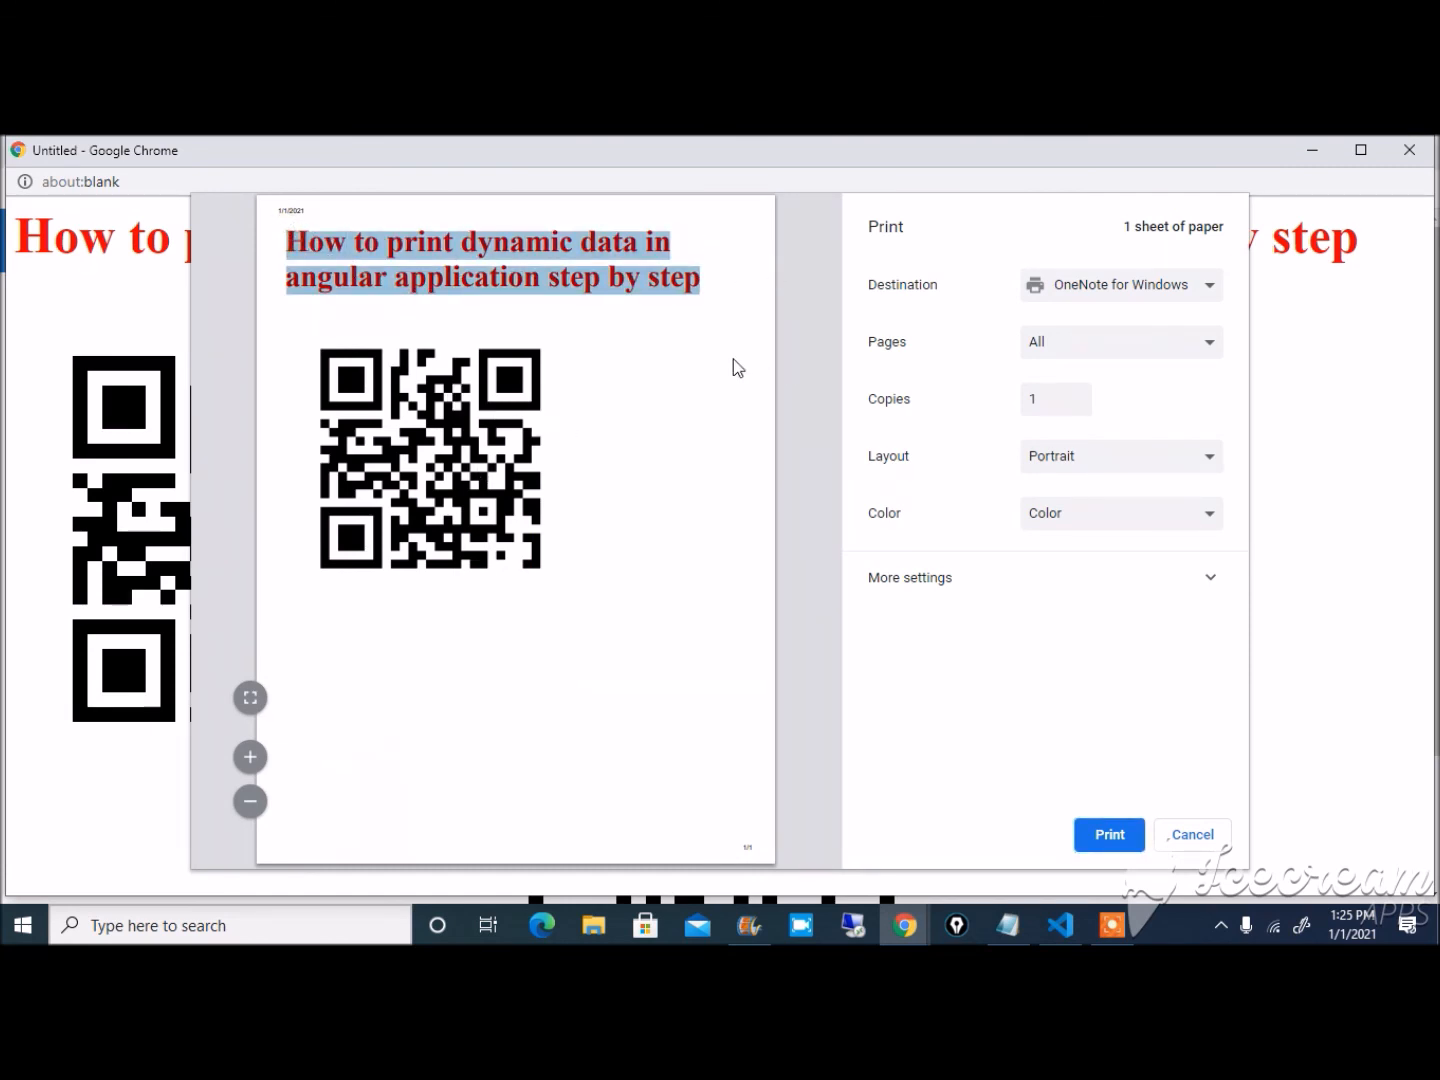